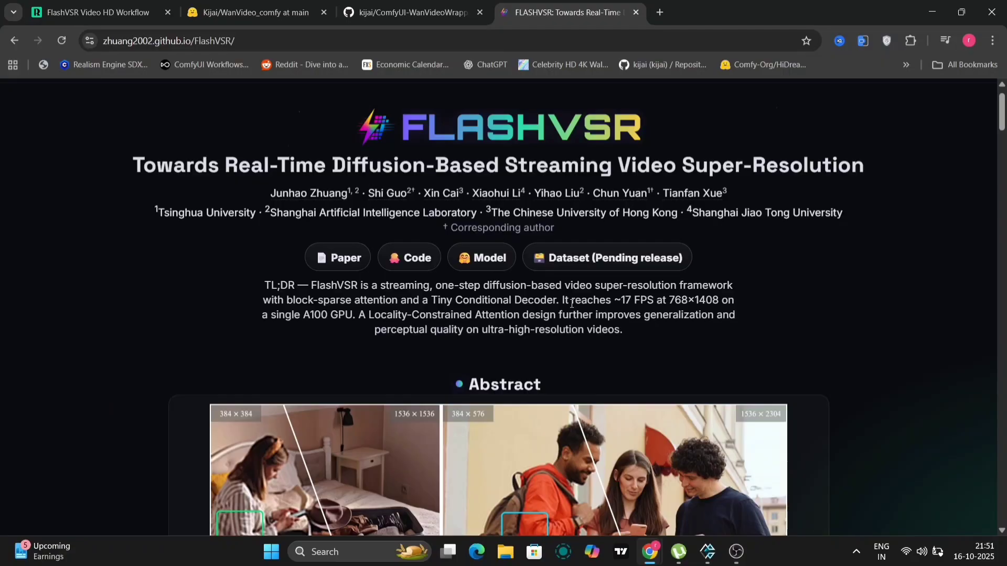
pyautogui.moveTo(358, 133)
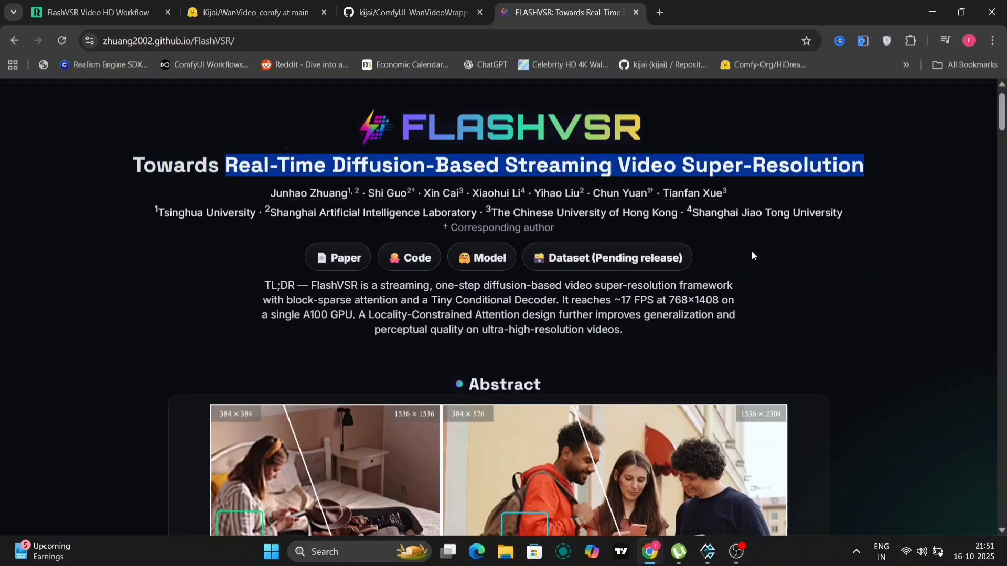
# Scroll the FlashVSR project page past abstract, method and dataset sections to Real-World Videos Super-Resolution
pyautogui.scroll(-3)
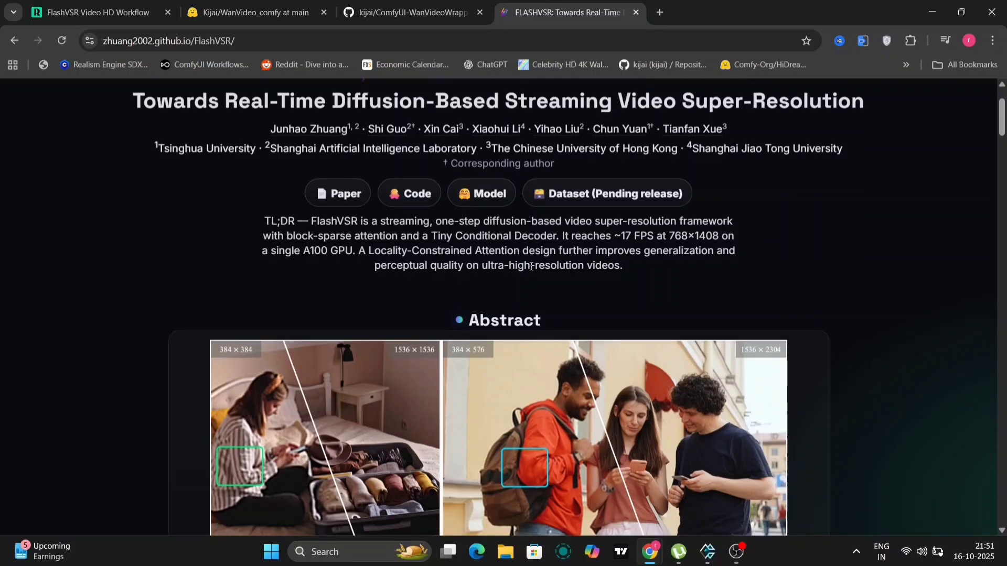
pyautogui.scroll(-3)
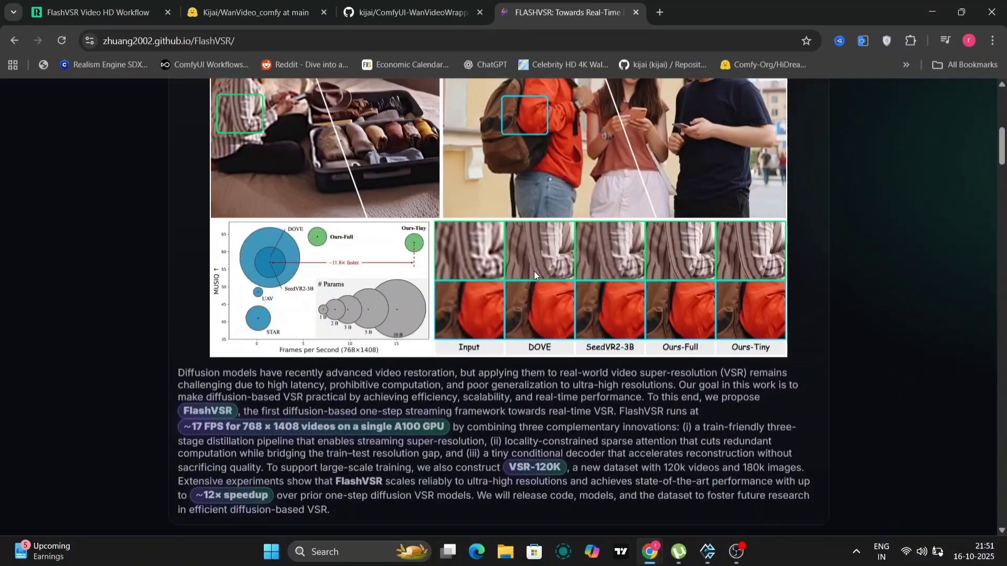
pyautogui.scroll(-3)
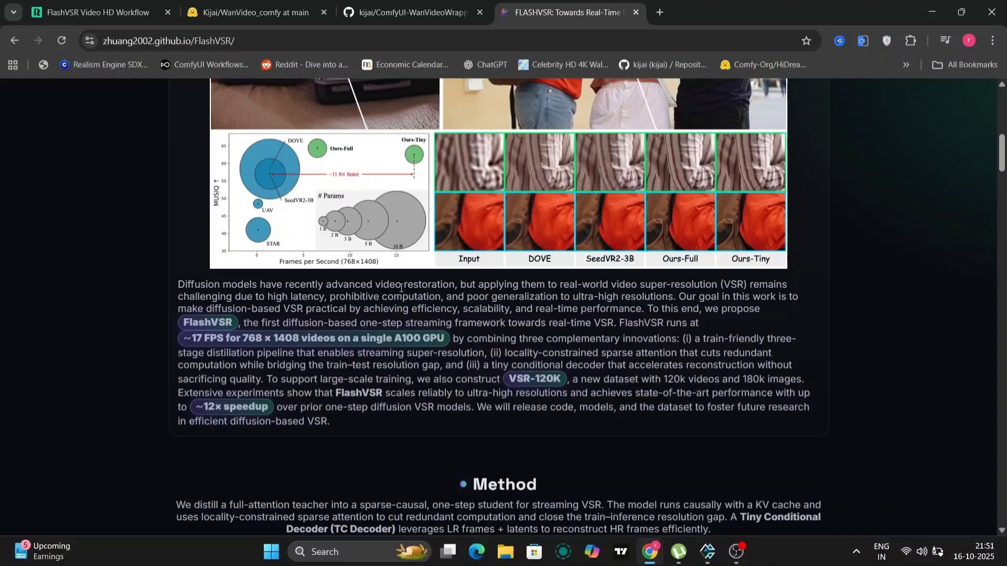
pyautogui.moveTo(577, 442)
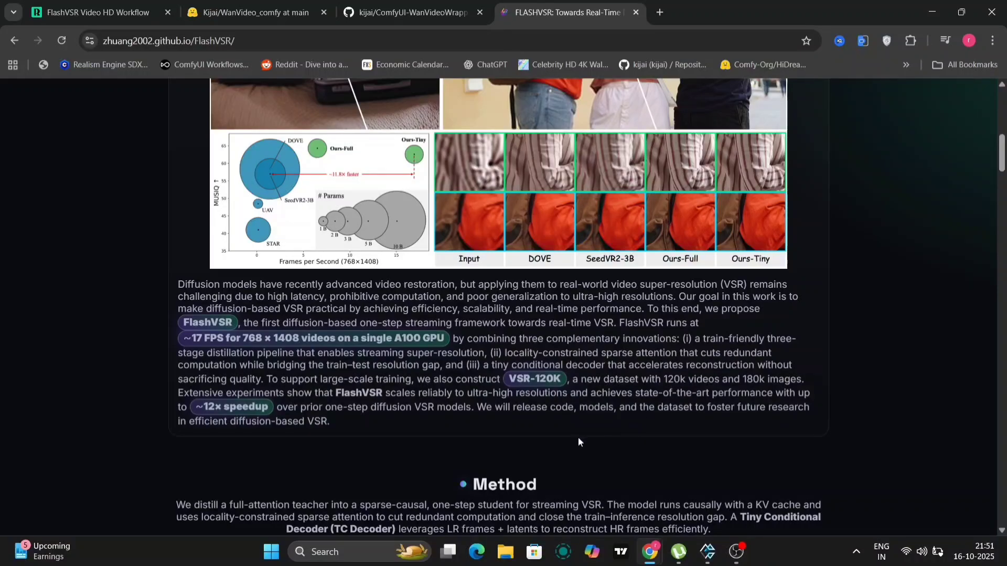
pyautogui.moveTo(597, 391)
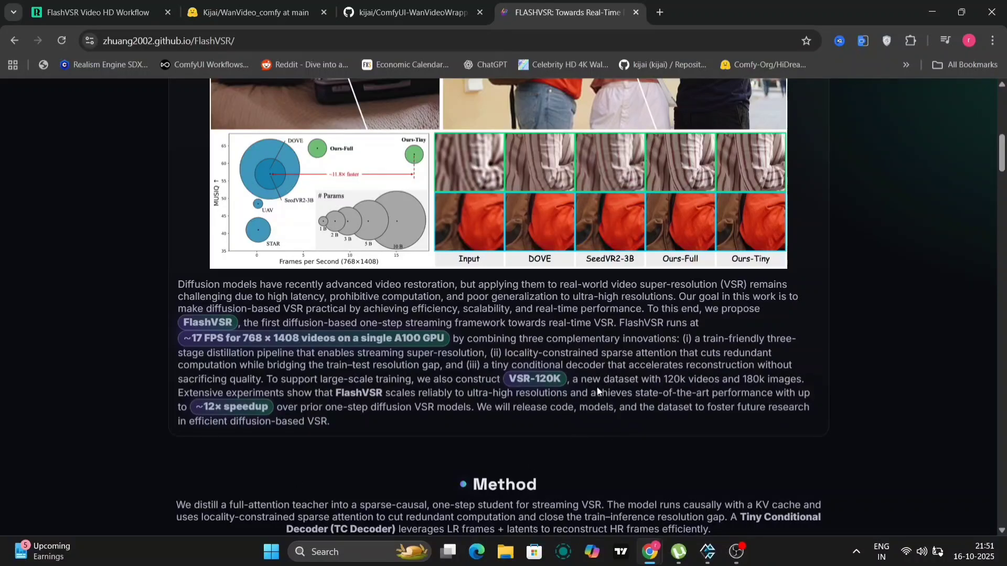
pyautogui.scroll(-3)
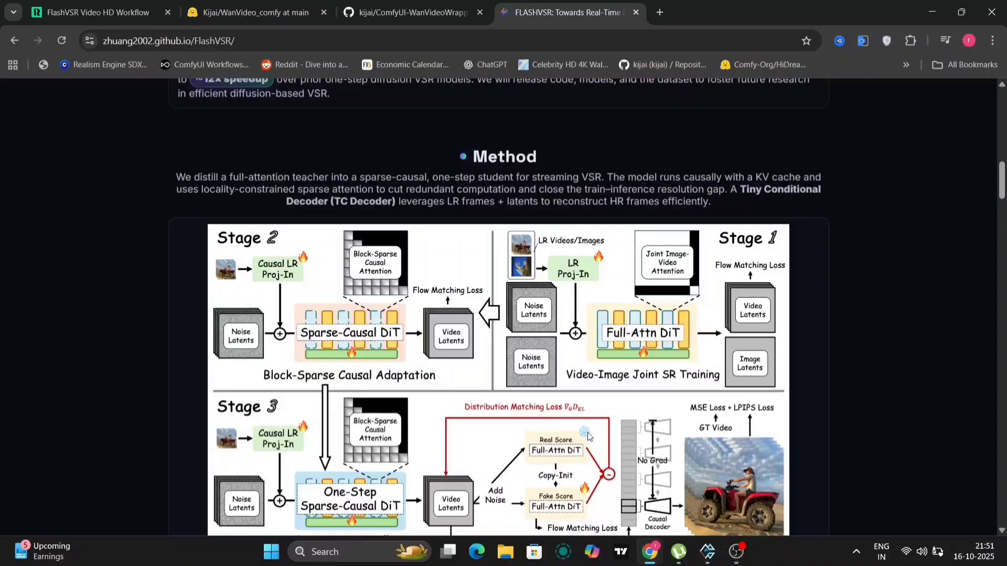
pyautogui.scroll(-3)
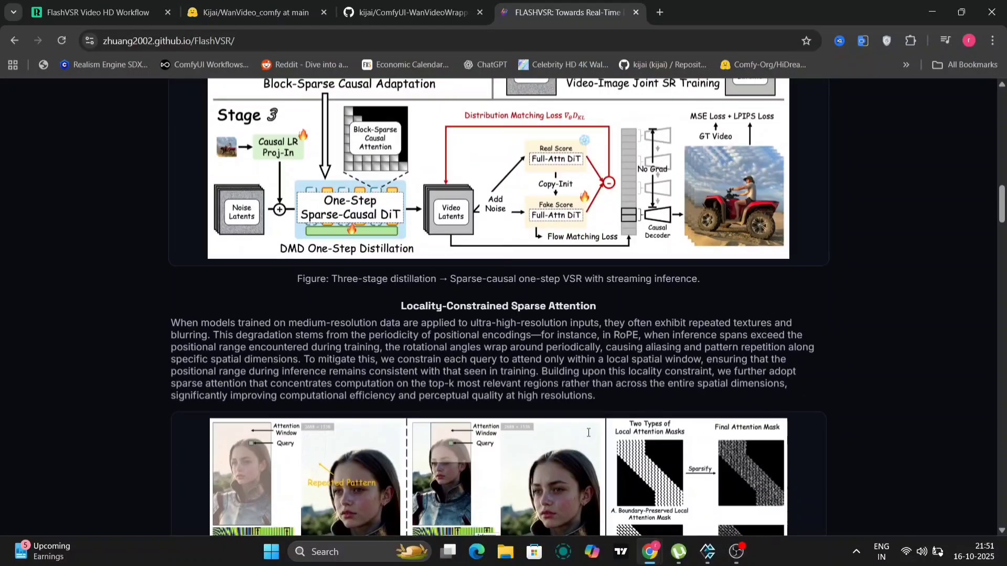
pyautogui.scroll(-3)
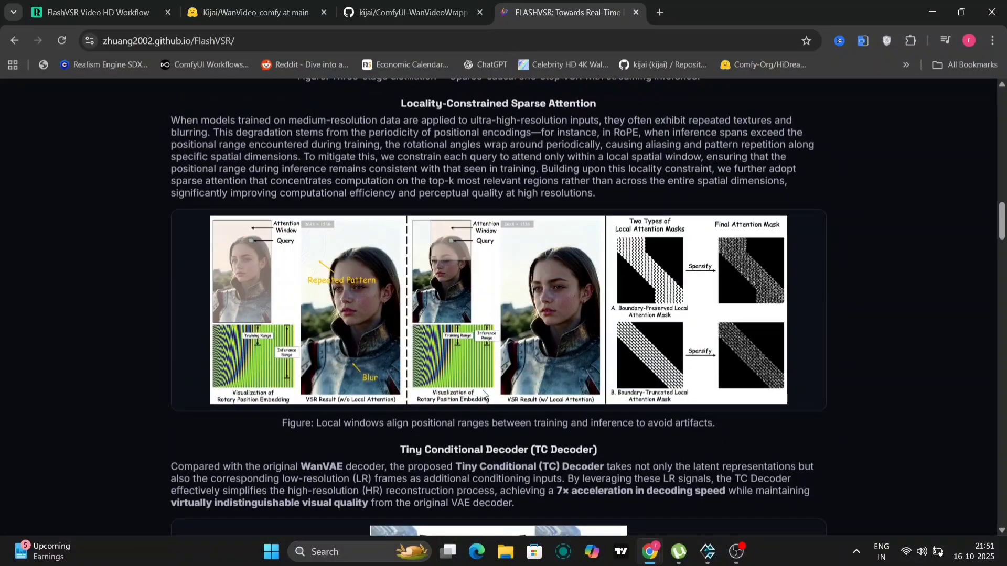
pyautogui.scroll(-3)
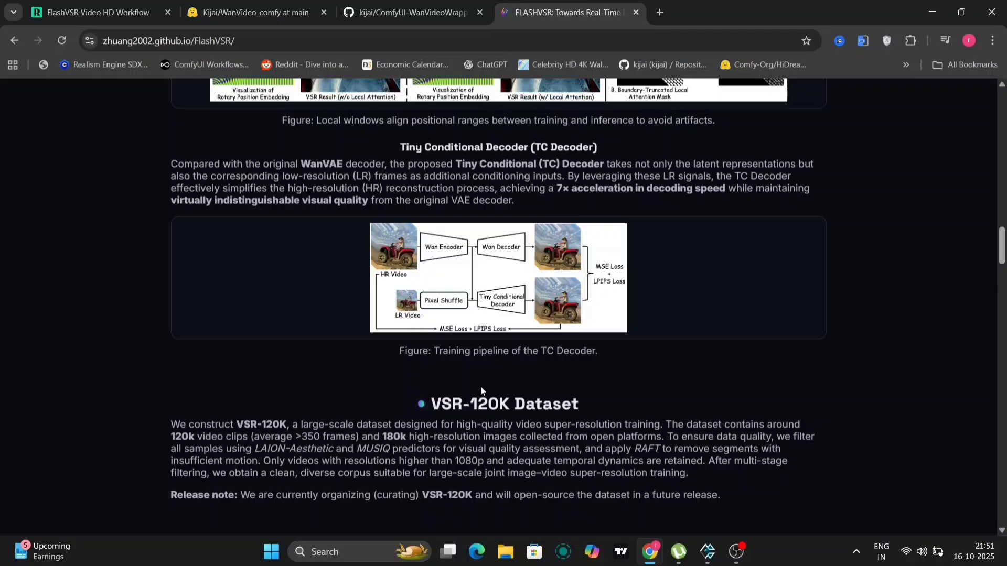
pyautogui.scroll(-3)
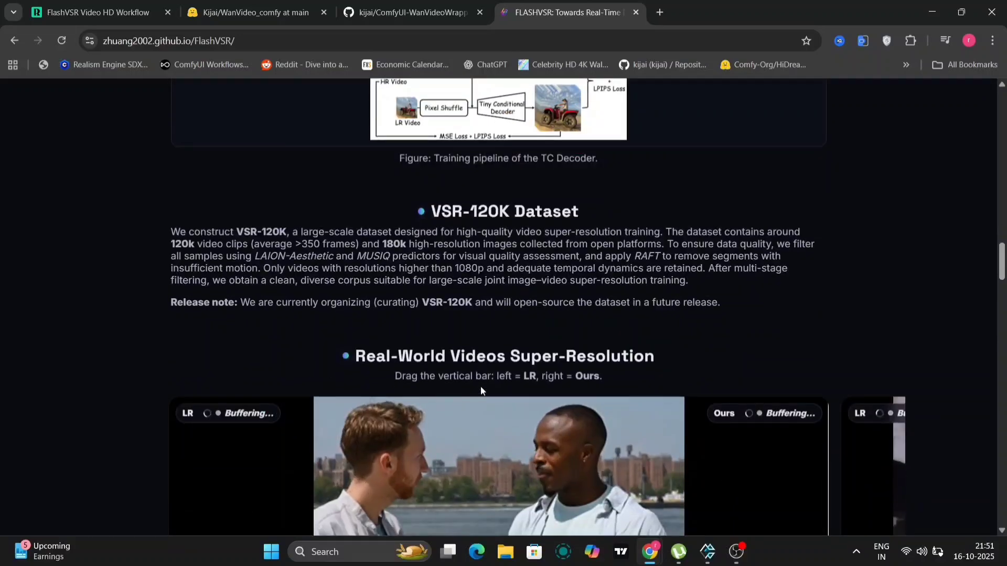
pyautogui.scroll(-3)
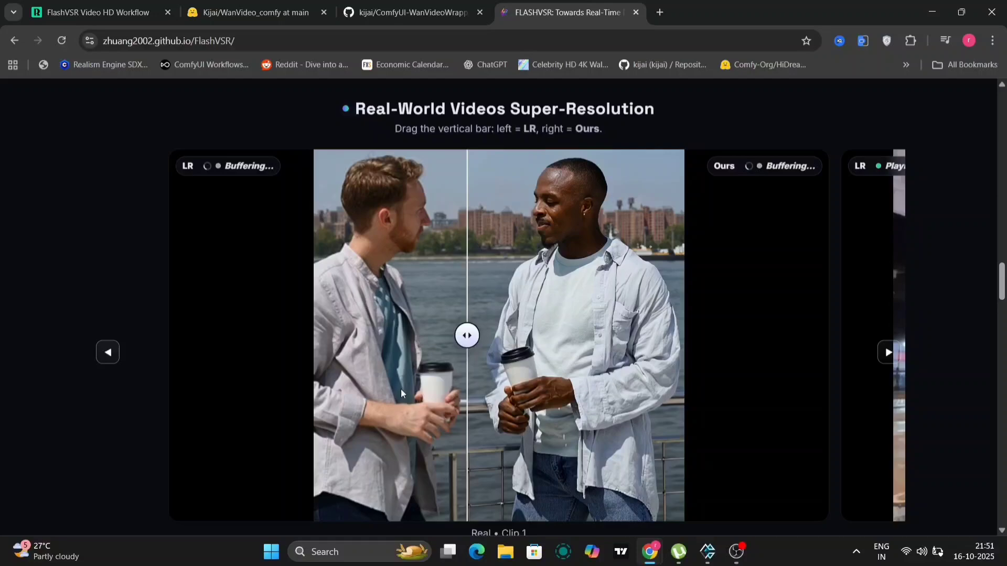
# Step through real-world comparison clips 1 to 3 in the carousel
pyautogui.click(889, 352)
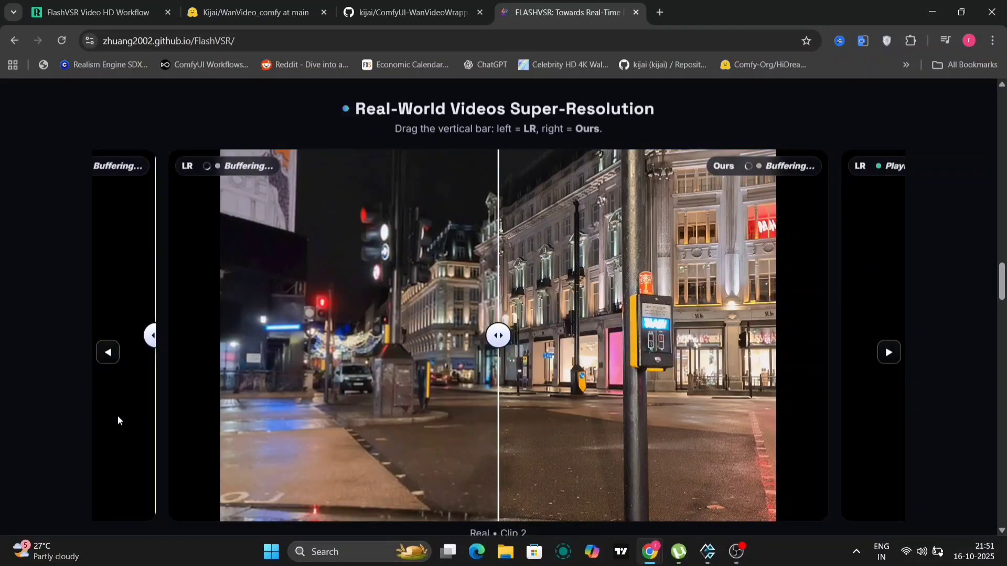
pyautogui.click(107, 353)
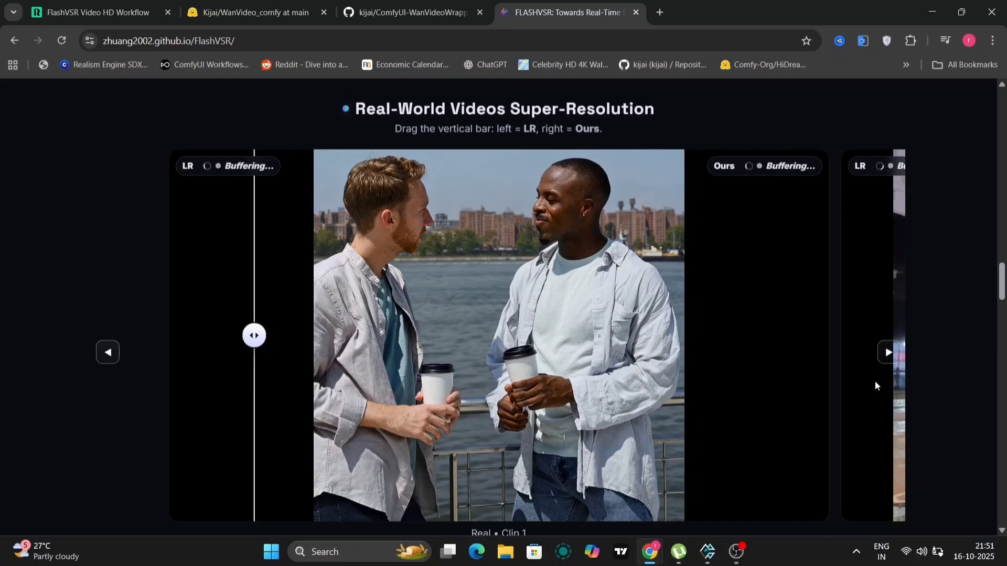
pyautogui.click(887, 352)
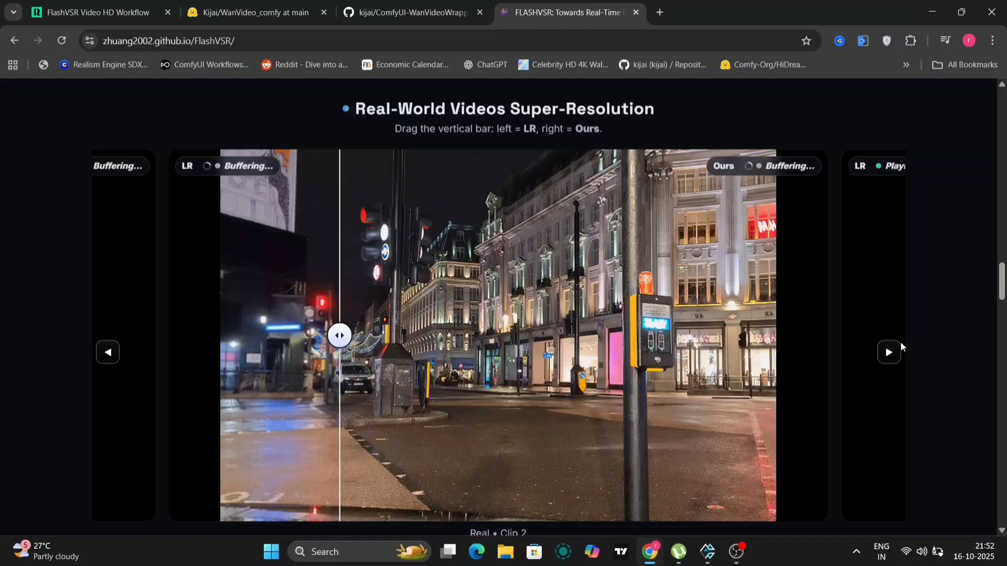
pyautogui.click(888, 353)
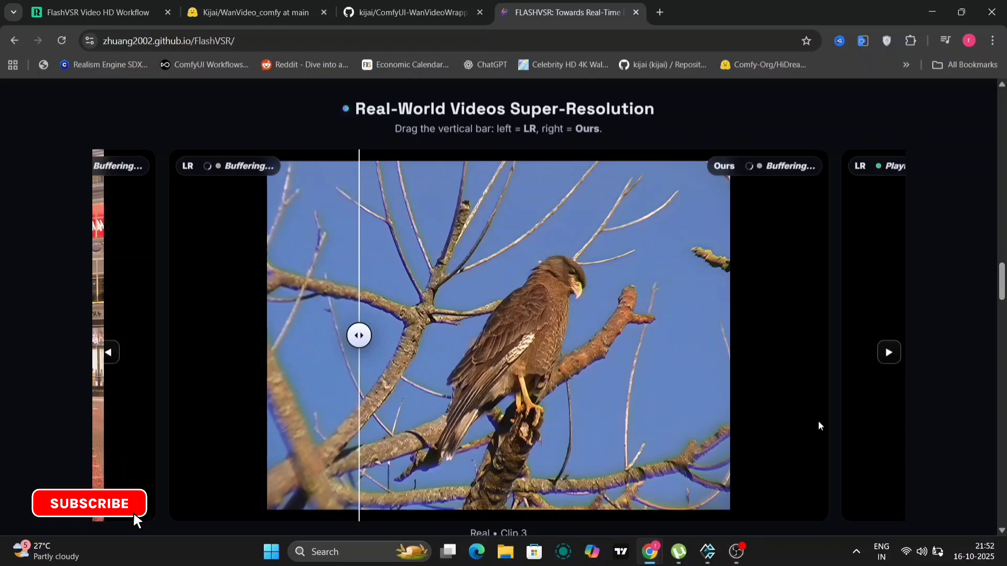
# Scroll through the AIGC and Long Videos comparison sections
pyautogui.scroll(-3)
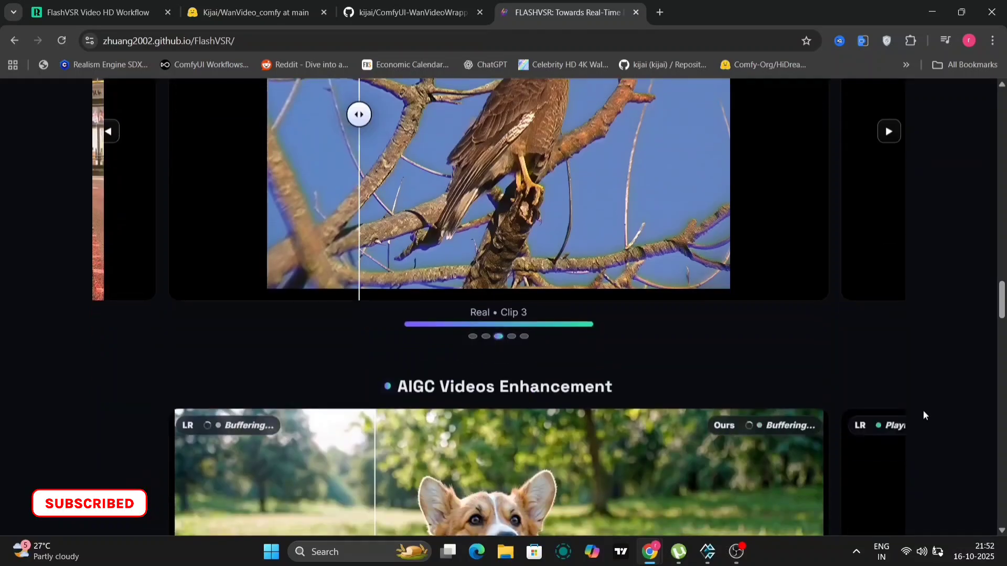
pyautogui.scroll(-3)
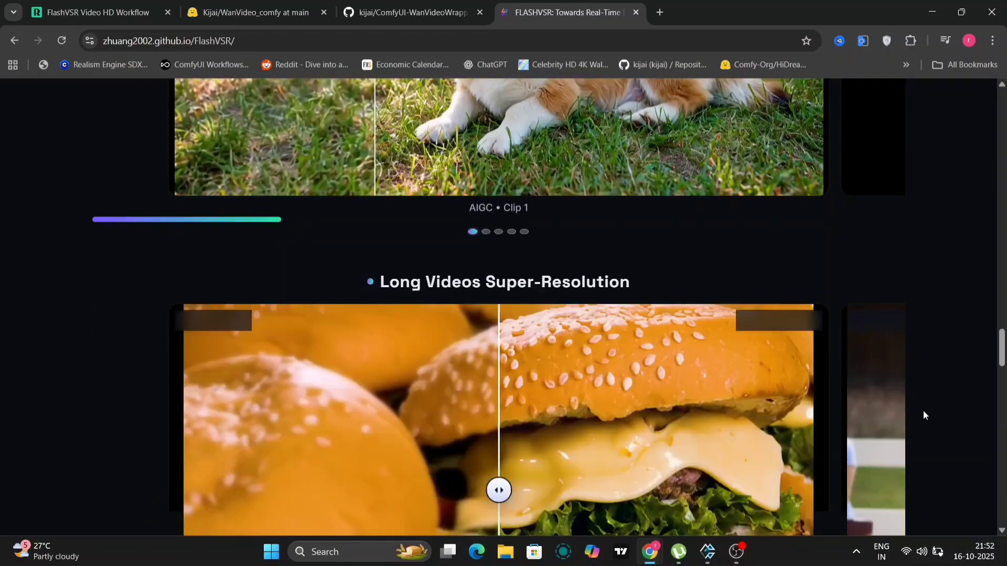
pyautogui.scroll(-3)
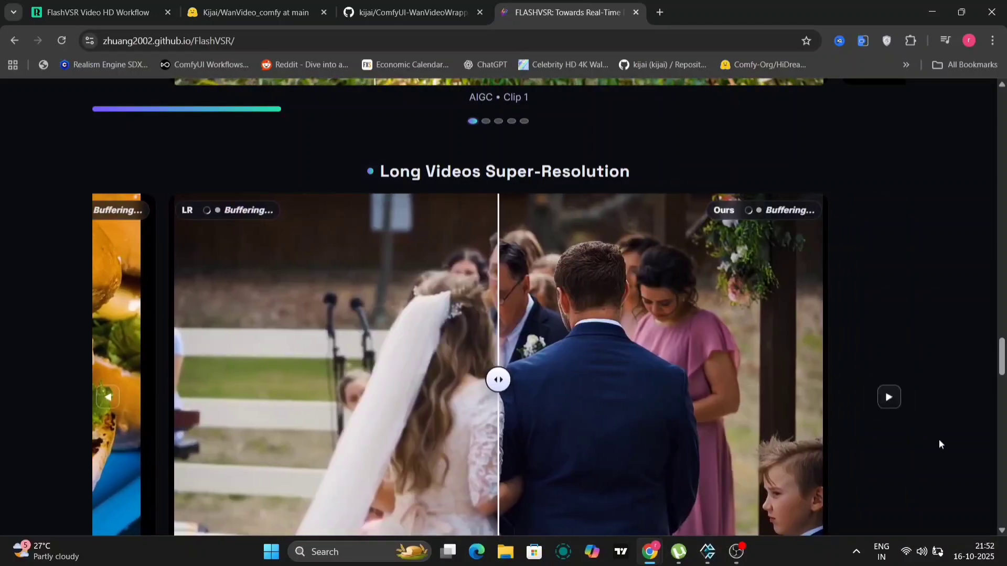
pyautogui.scroll(3)
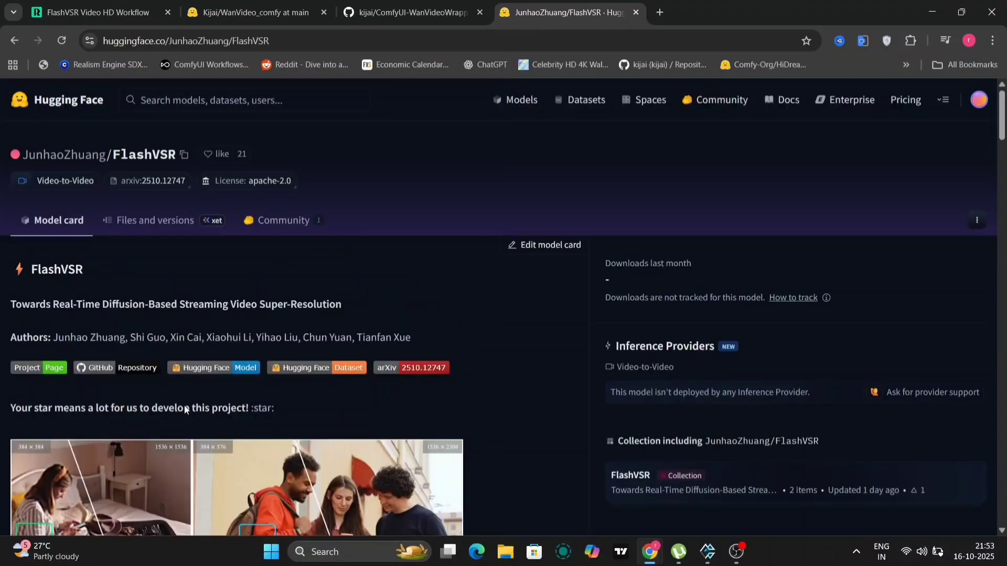
# View the FlashVSR files list, the WanVideoWrapper repo and Kijai's WanVideo_comfy FlashVSR files, then start File Explorer
pyautogui.click(155, 220)
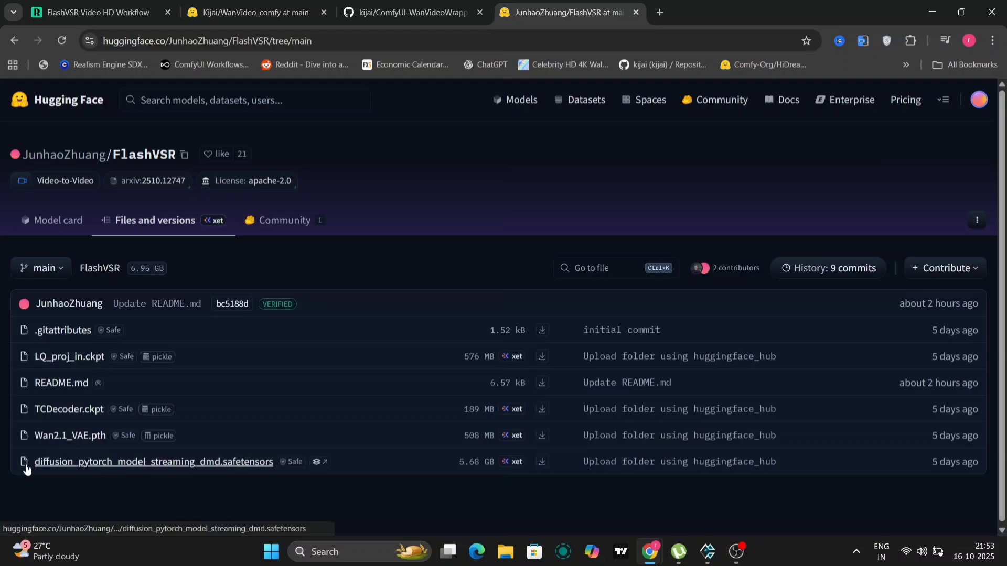
pyautogui.click(411, 13)
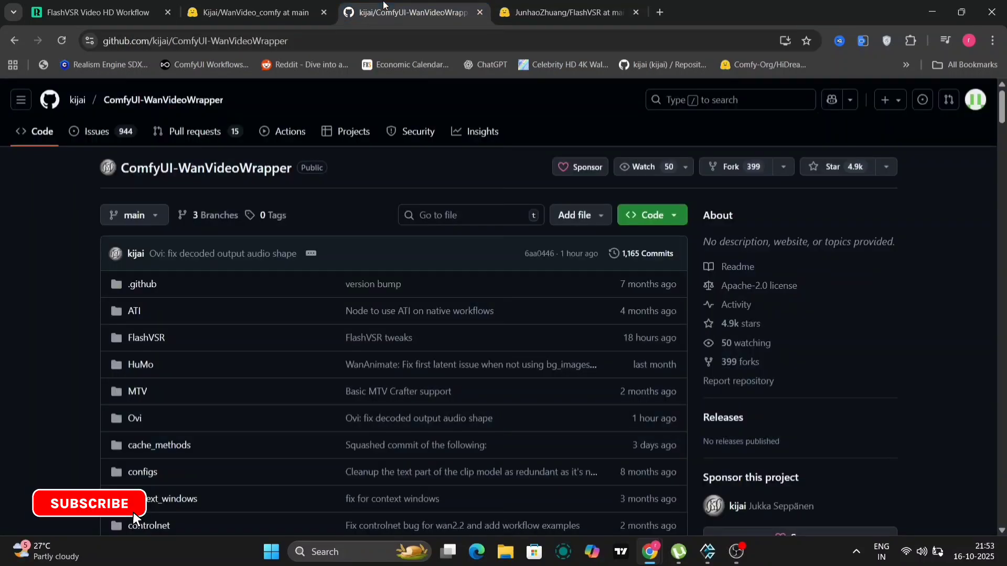
pyautogui.click(250, 12)
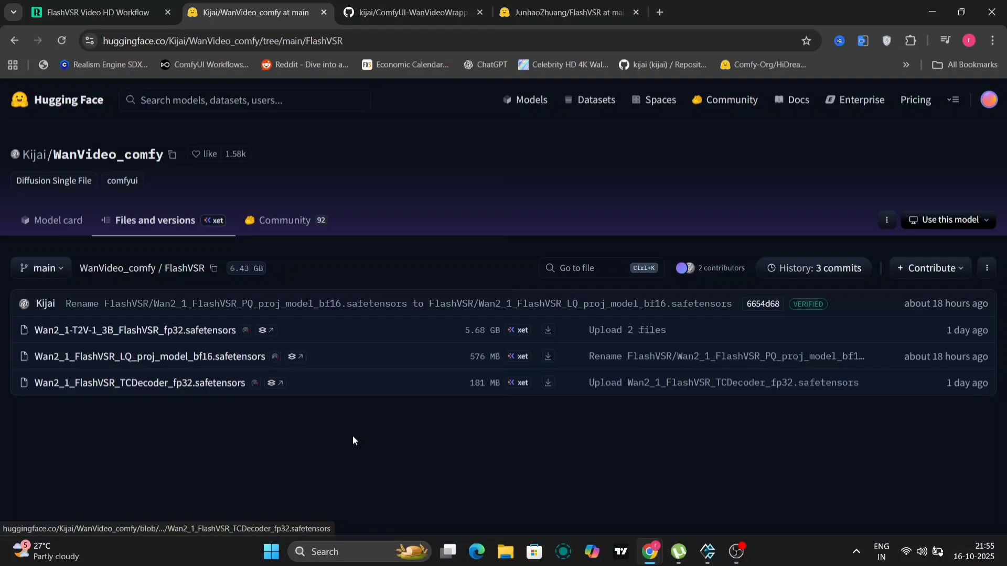
pyautogui.click(505, 557)
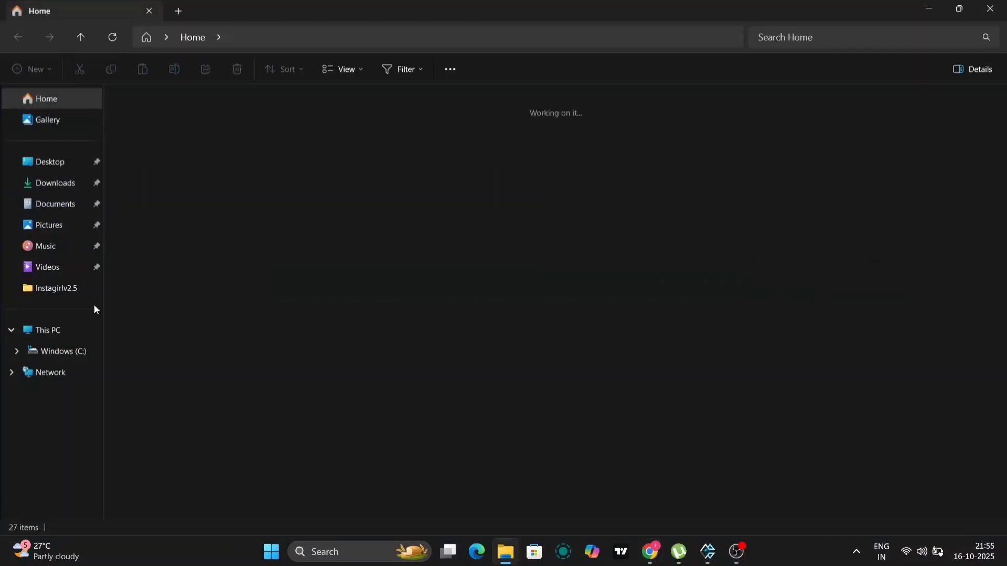
# Navigate File Explorer to C: > ComfyUI_windows_portable > ComfyUI > models
pyautogui.click(62, 351)
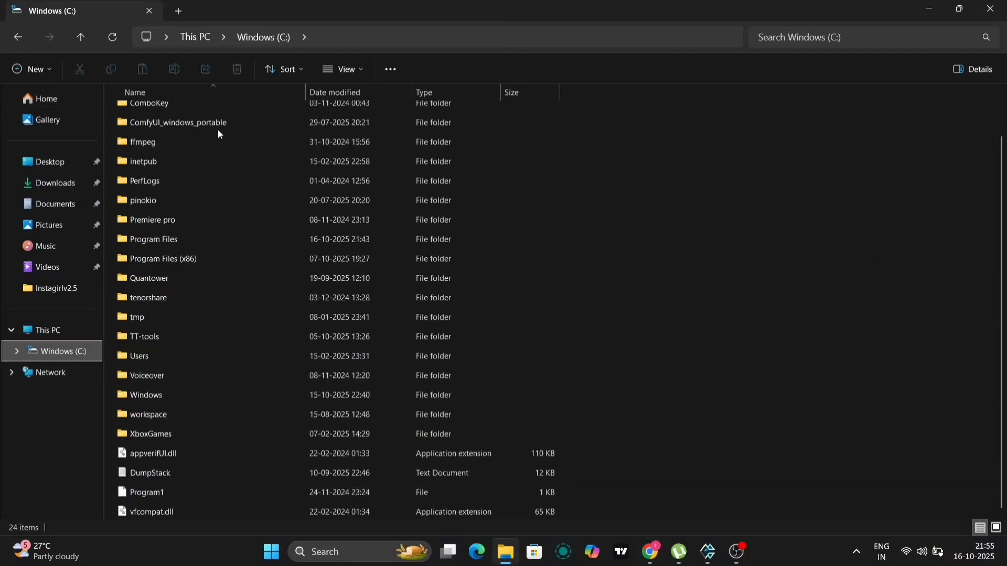
pyautogui.doubleClick(177, 121)
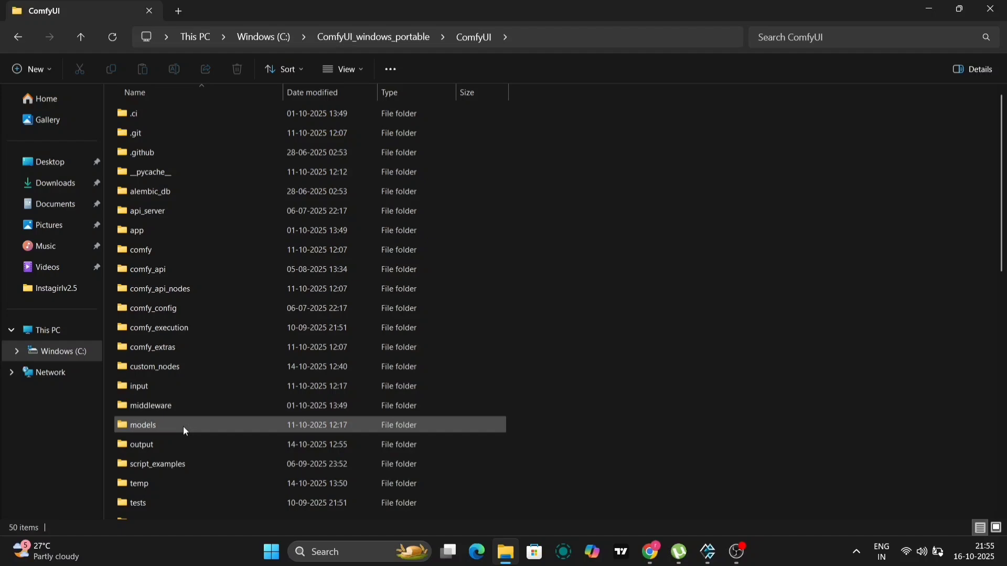
pyautogui.doubleClick(142, 425)
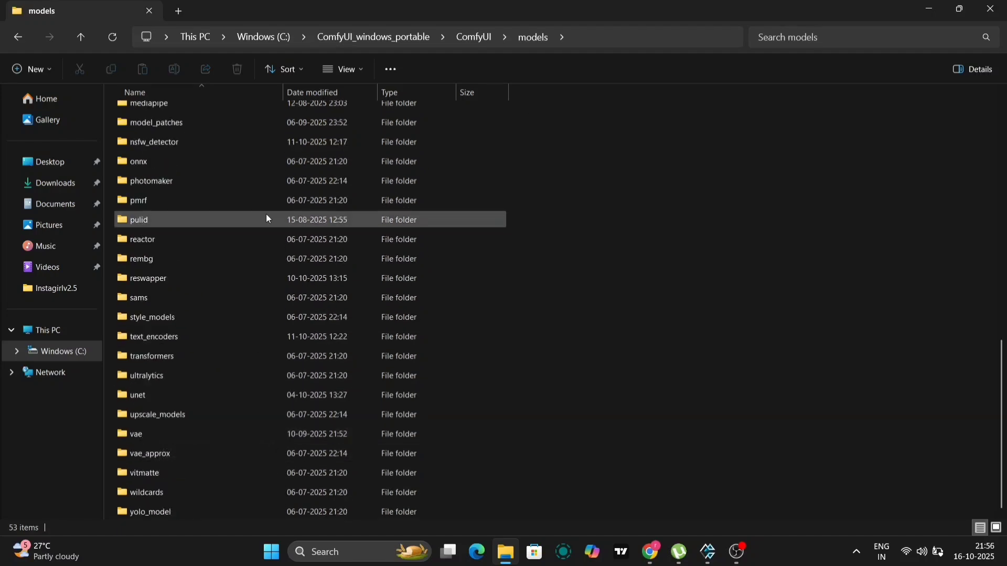
pyautogui.scroll(3)
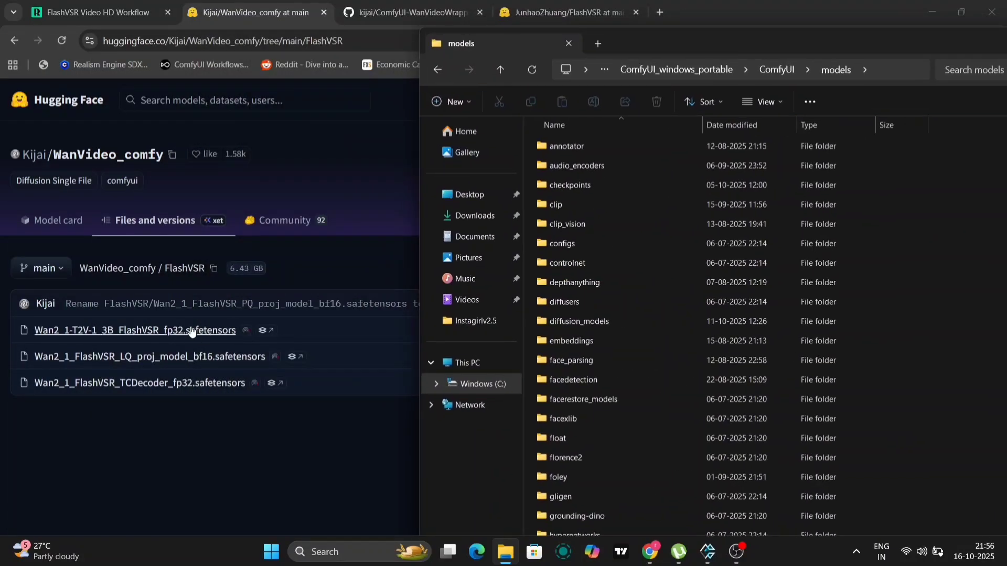
pyautogui.moveTo(187, 357)
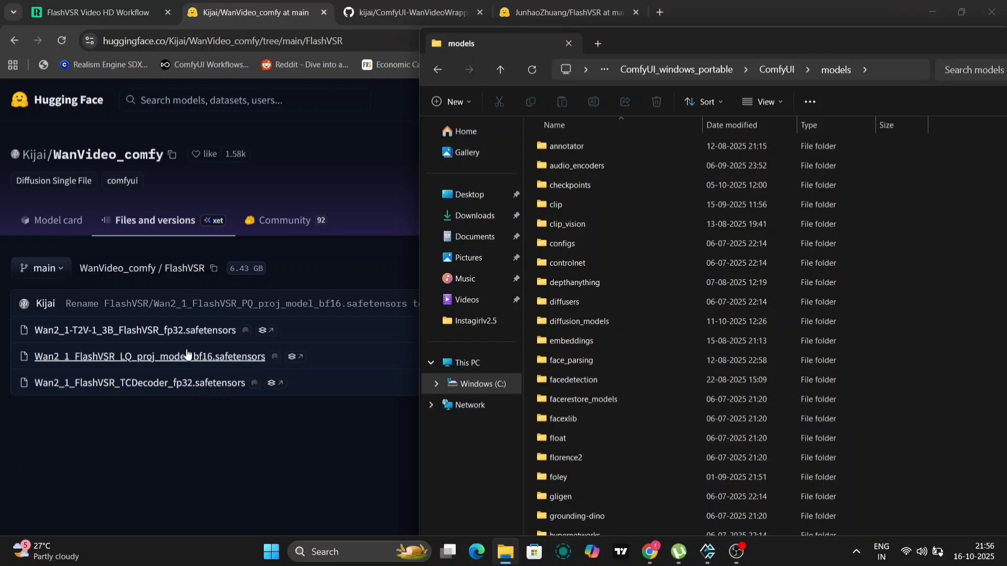
pyautogui.moveTo(578, 321)
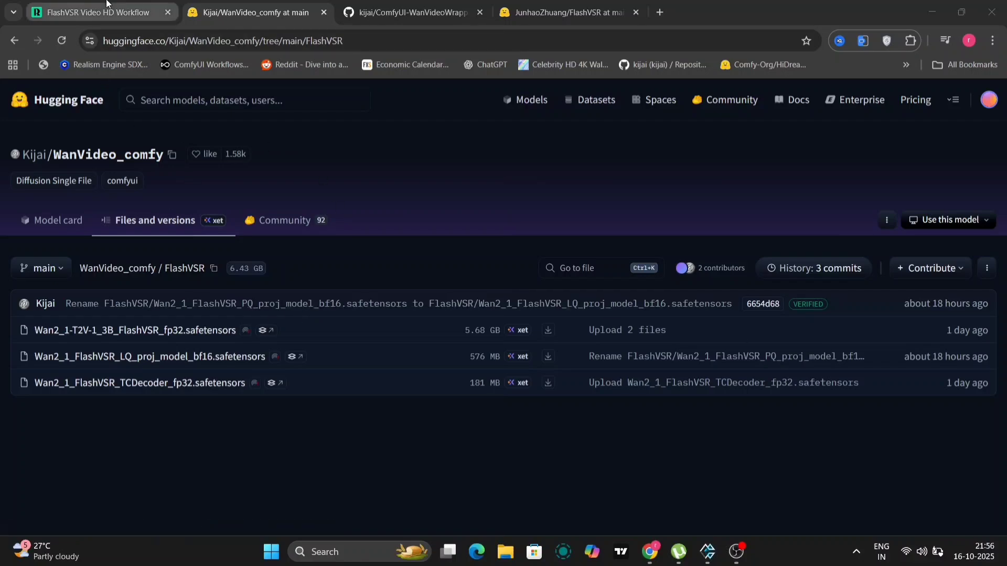
# Scroll the FlashVSR Video HD Workflow graph down to its model loader nodes
pyautogui.click(97, 12)
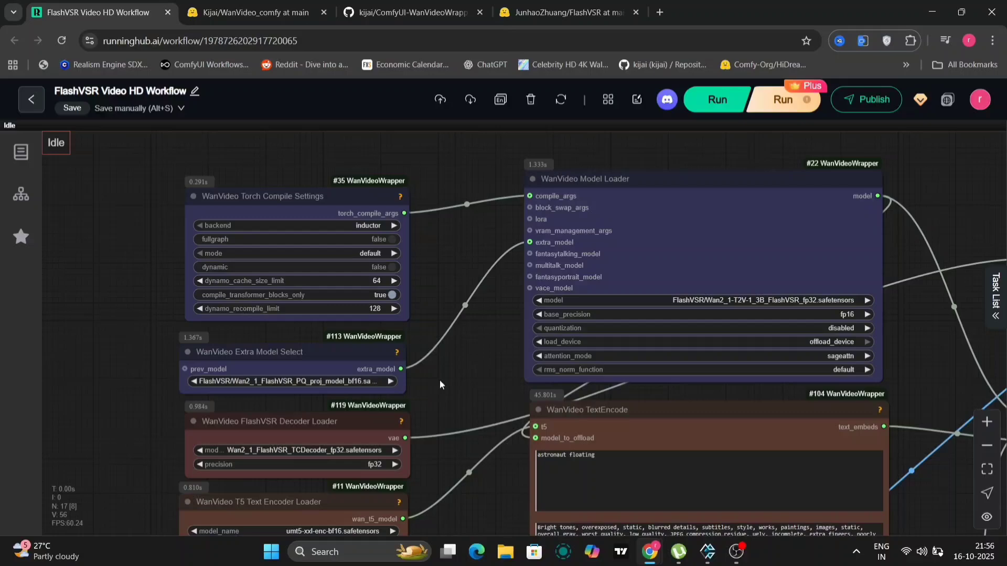
pyautogui.scroll(-3)
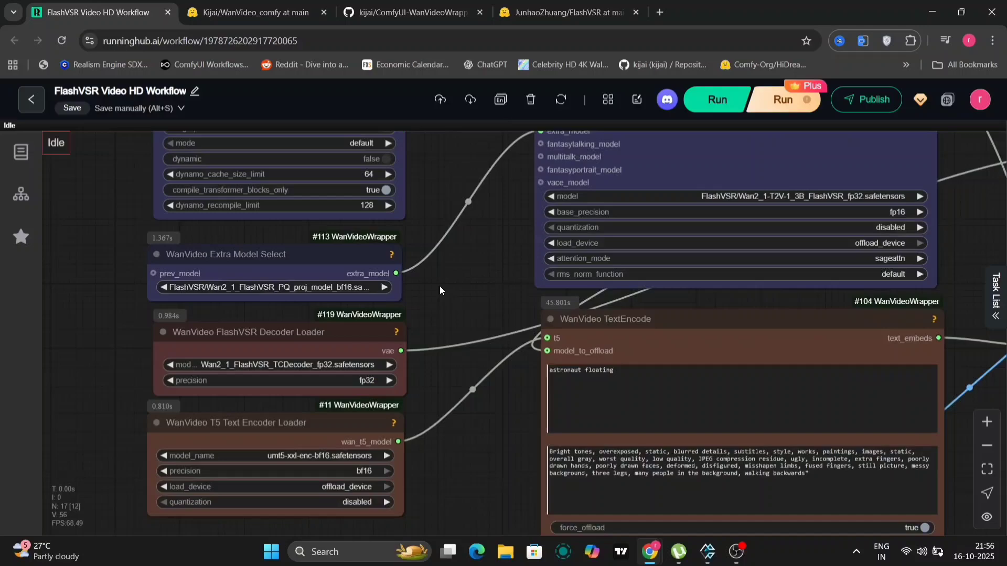
pyautogui.scroll(-3)
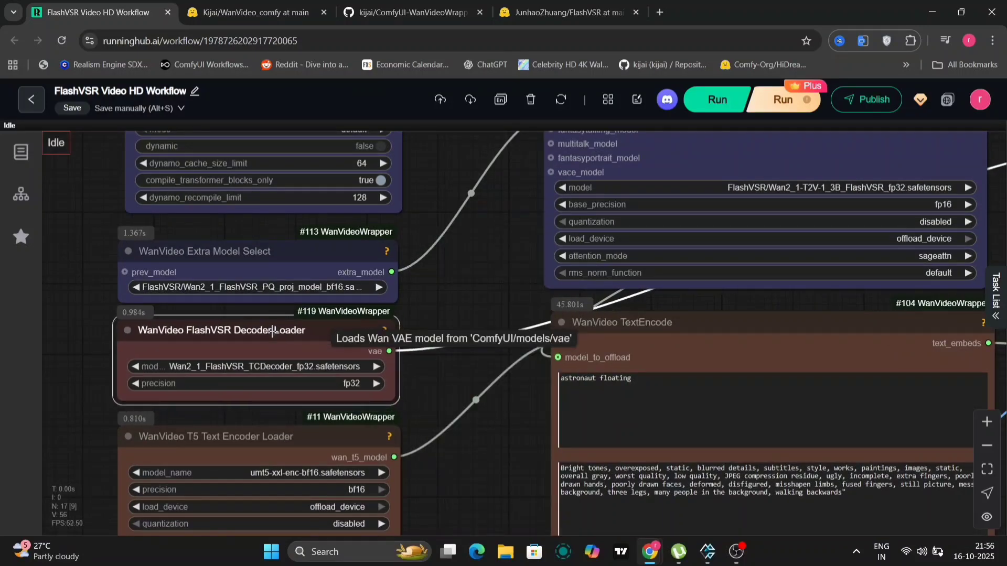
# Match the decoder, LQ projection and main FlashVSR loaders to their safetensors files on Hugging Face
pyautogui.click(251, 12)
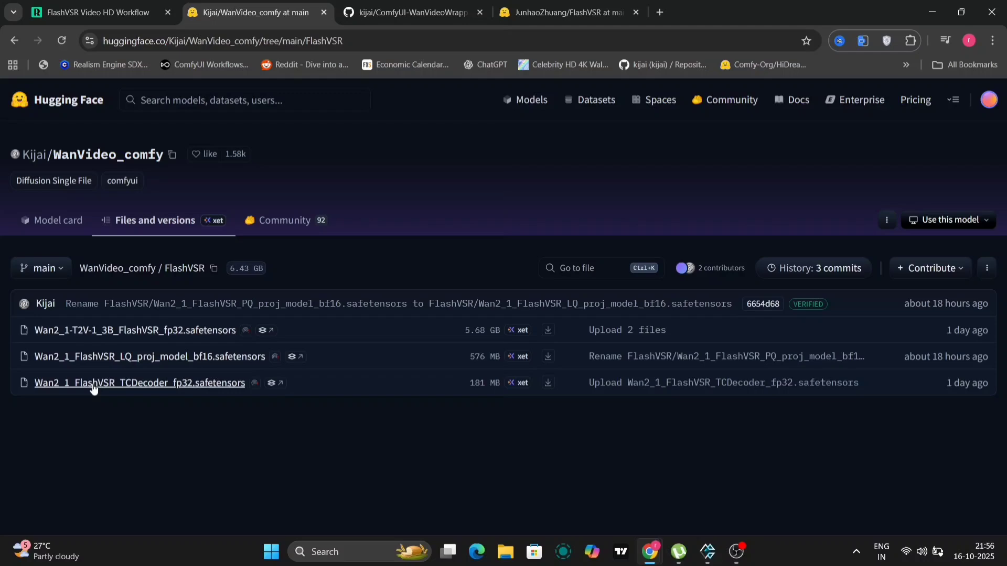
pyautogui.click(96, 11)
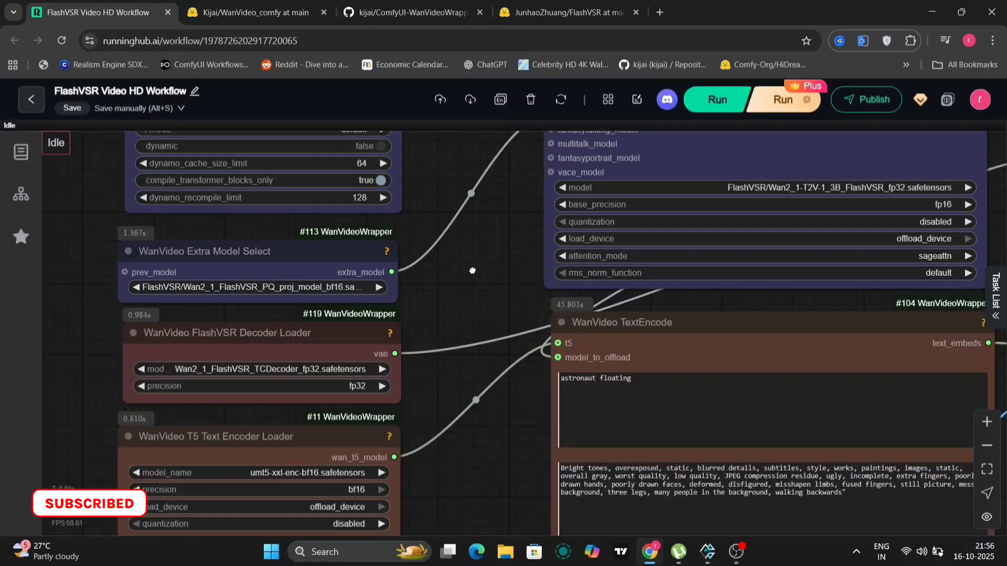
pyautogui.click(250, 13)
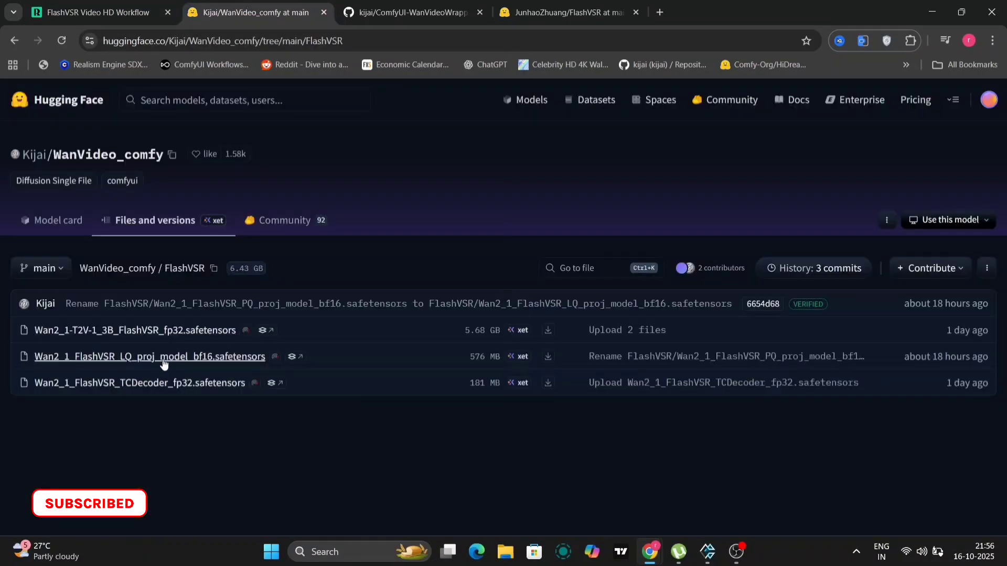
pyautogui.click(94, 12)
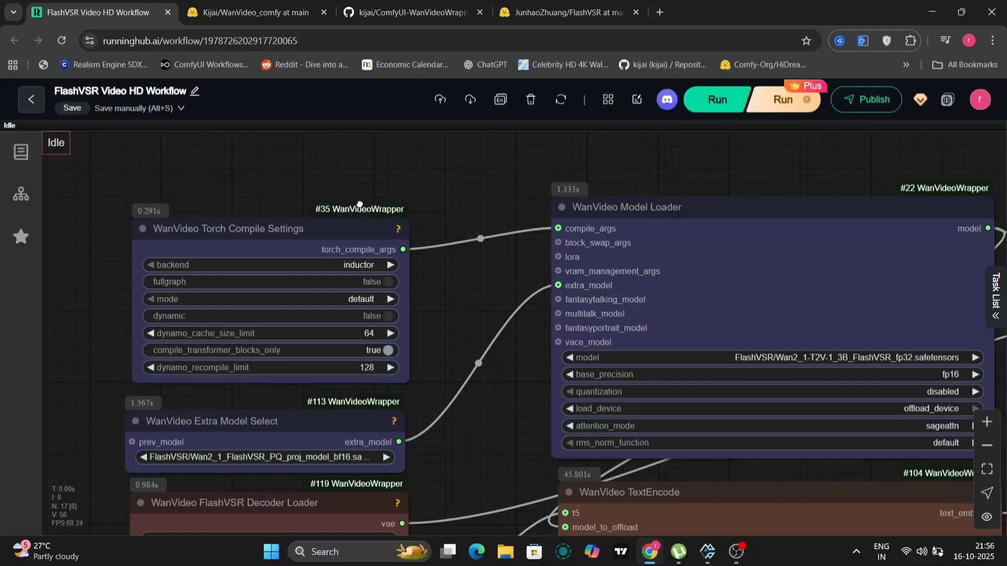
pyautogui.click(251, 12)
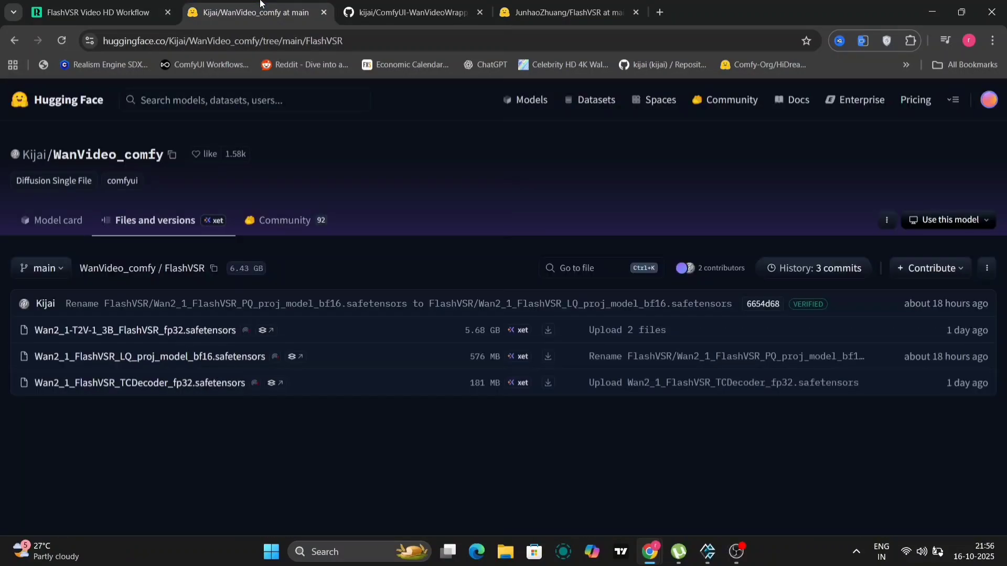
pyautogui.click(97, 12)
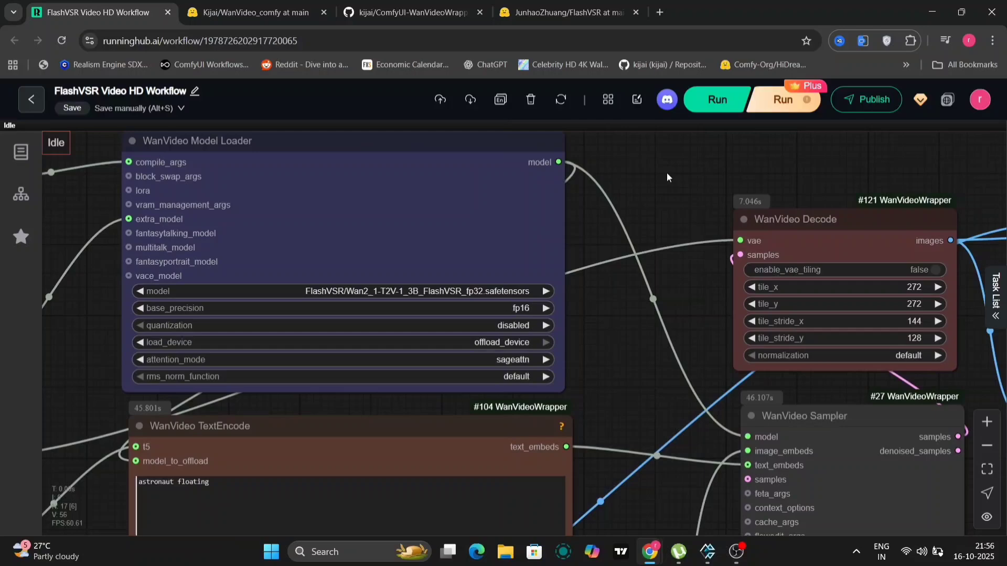
pyautogui.scroll(-3)
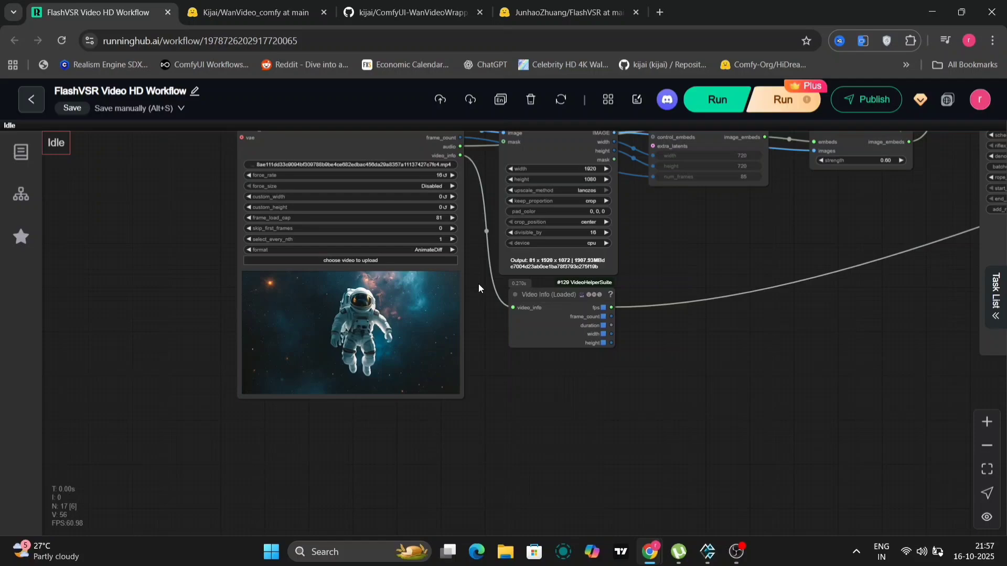
pyautogui.scroll(3)
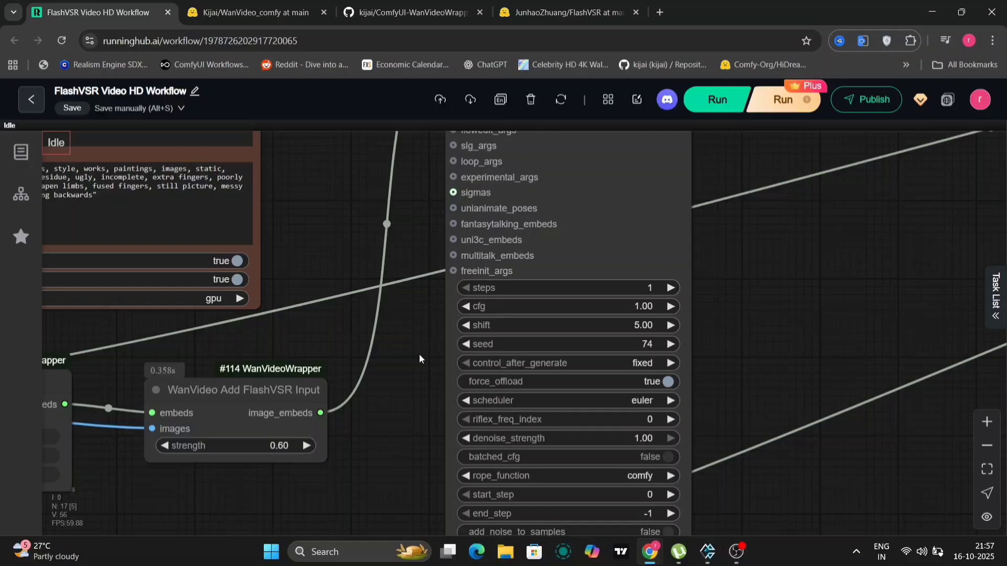
pyautogui.moveTo(632, 287)
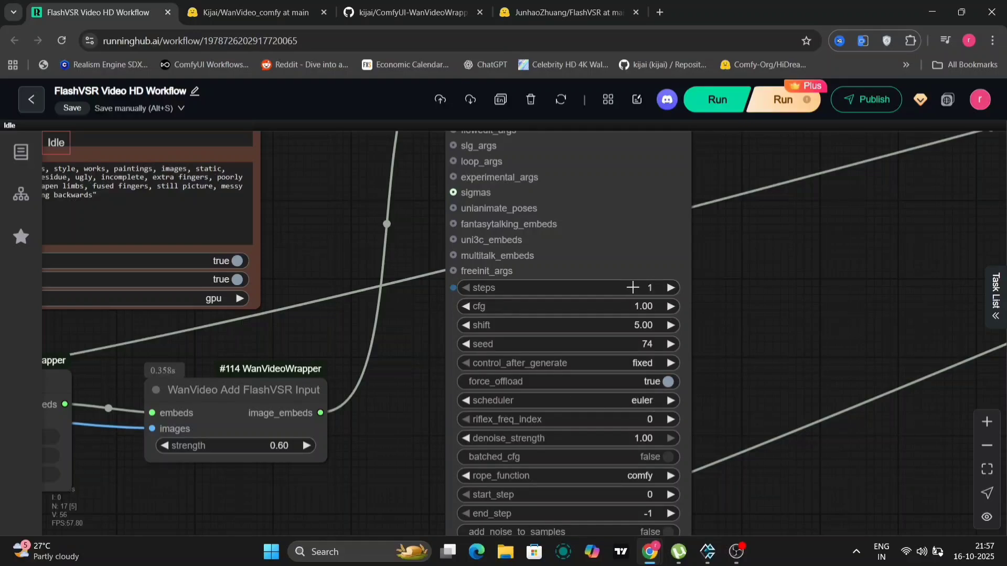
pyautogui.moveTo(730, 321)
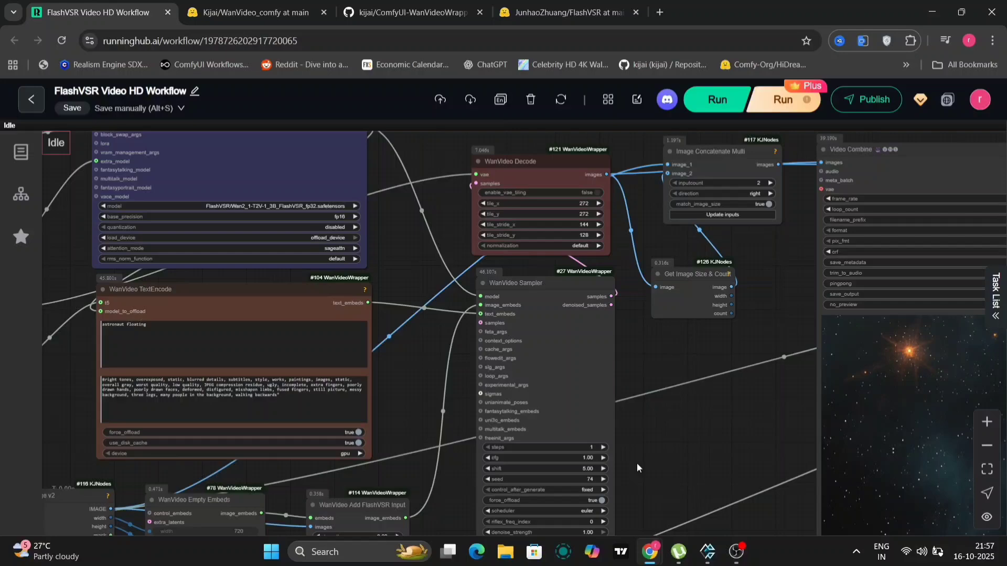
pyautogui.moveTo(706, 321)
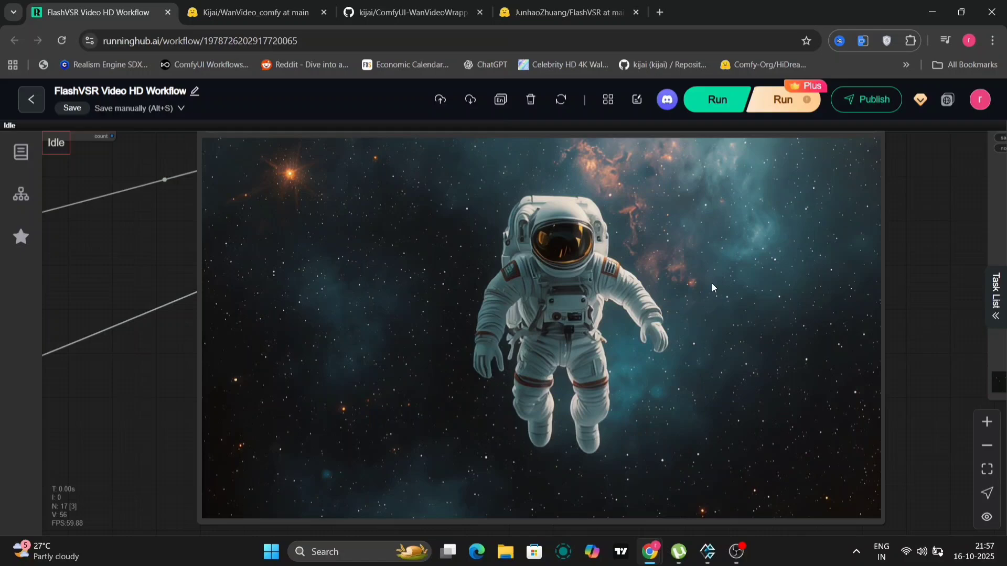
pyautogui.scroll(-3)
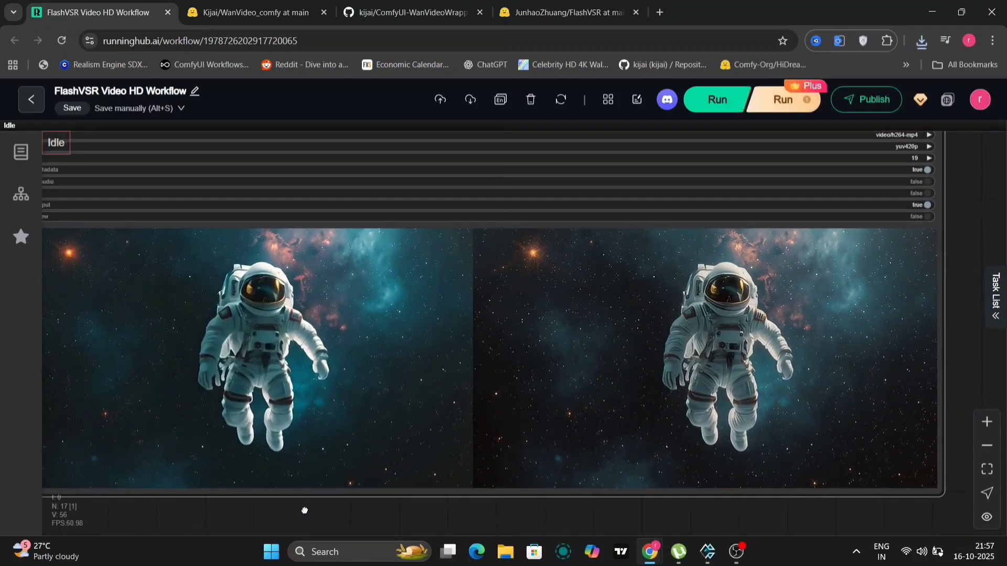
pyautogui.click(250, 13)
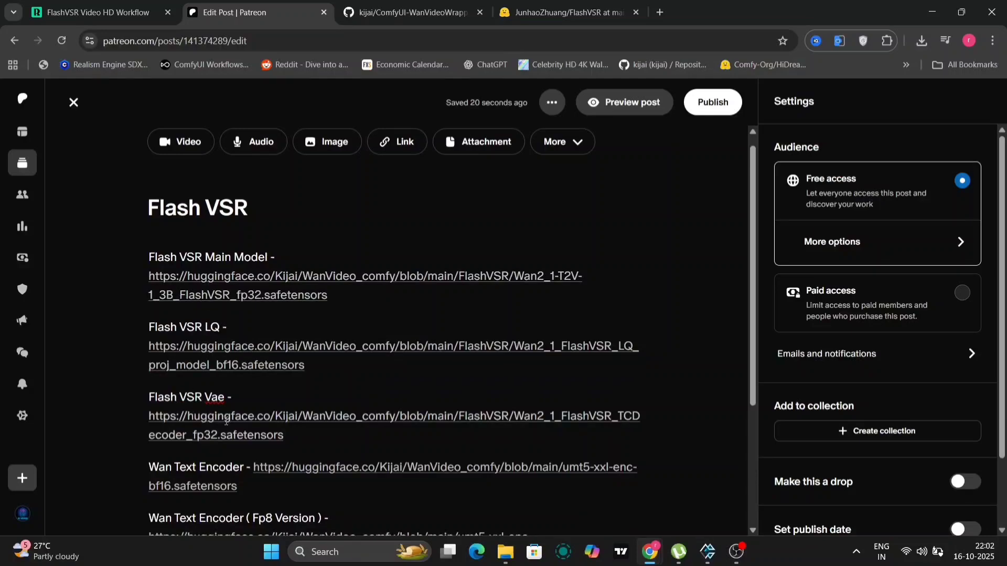
# Scroll through the Patreon Flash VSR post's model download links
pyautogui.scroll(-3)
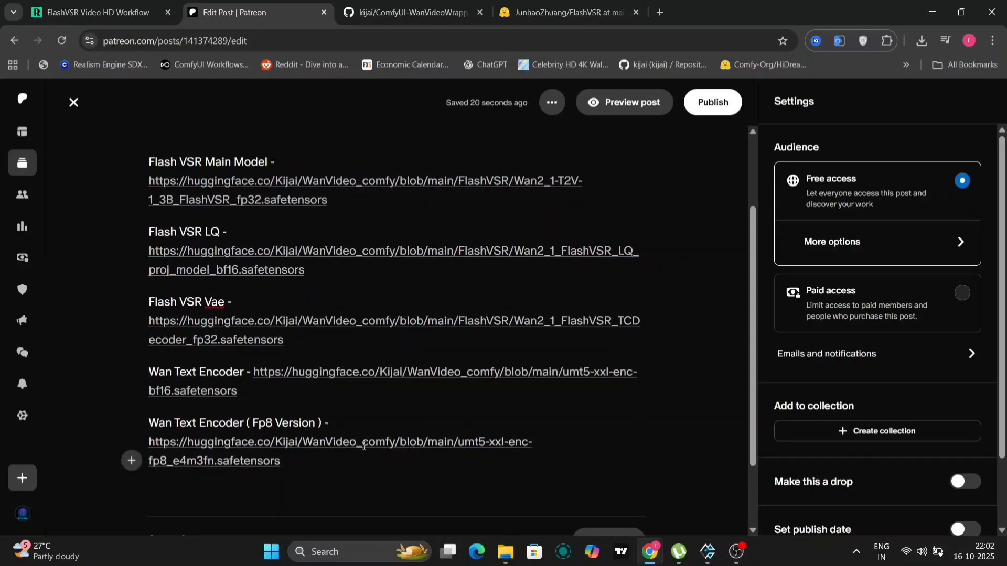
pyautogui.scroll(-3)
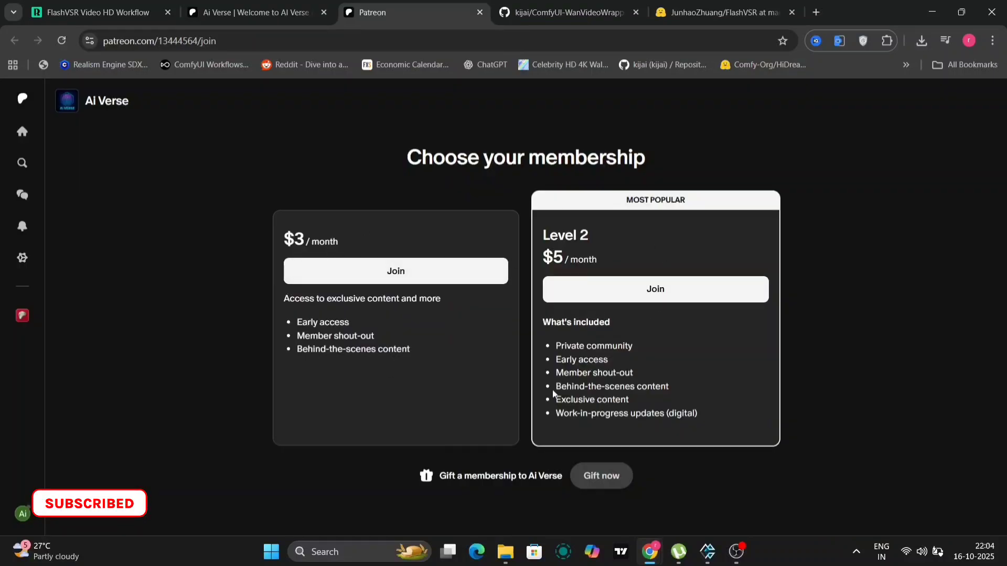
pyautogui.moveTo(637, 340)
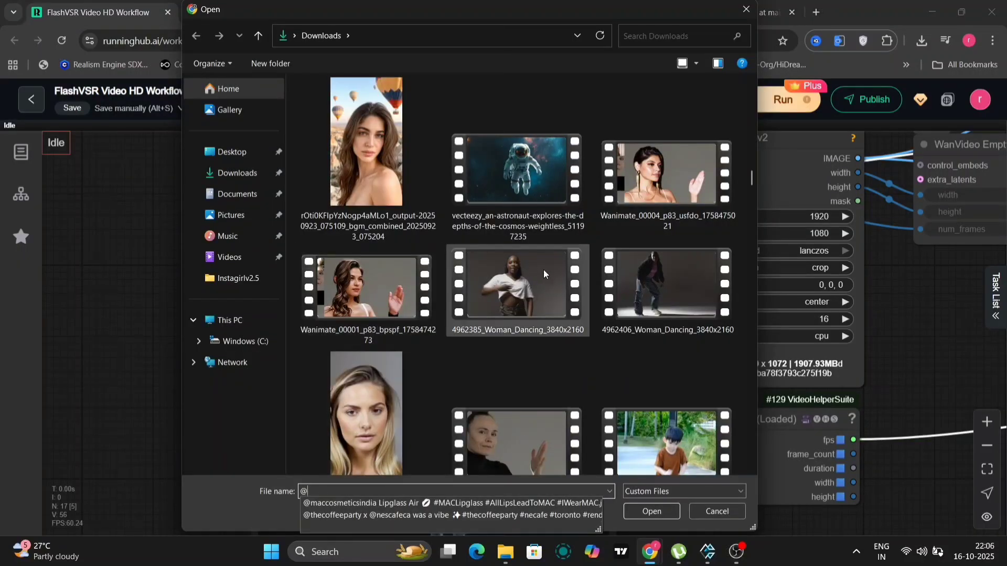
pyautogui.moveTo(533, 307)
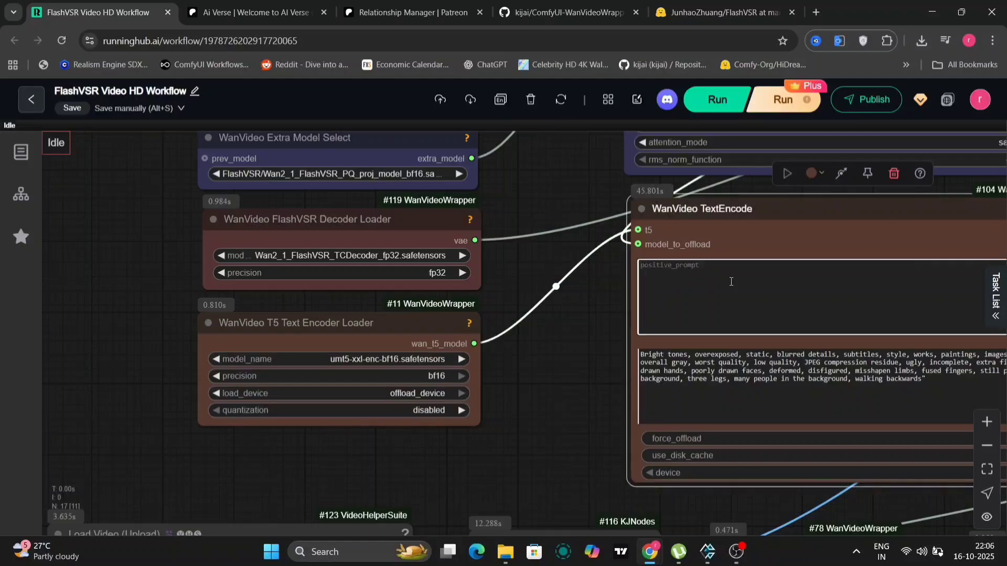
# Set the TextEncode positive prompt to 'women dancing'
pyautogui.write('women dan')
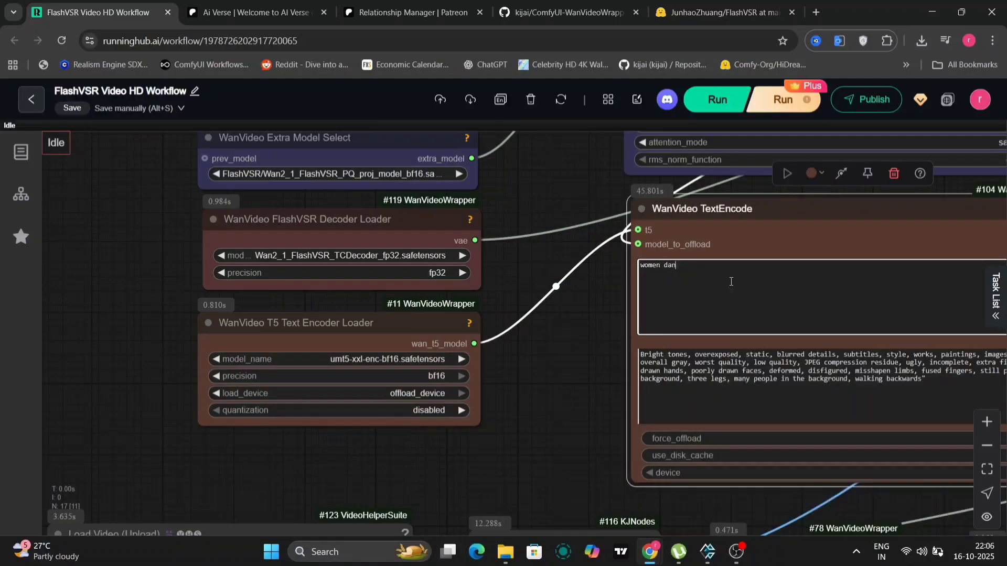
pyautogui.write('cing')
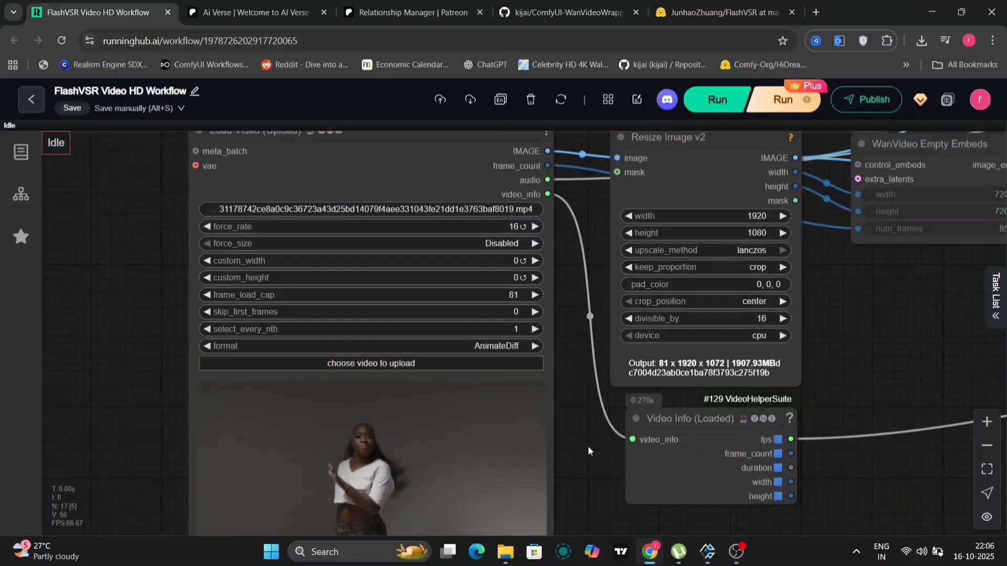
pyautogui.moveTo(584, 364)
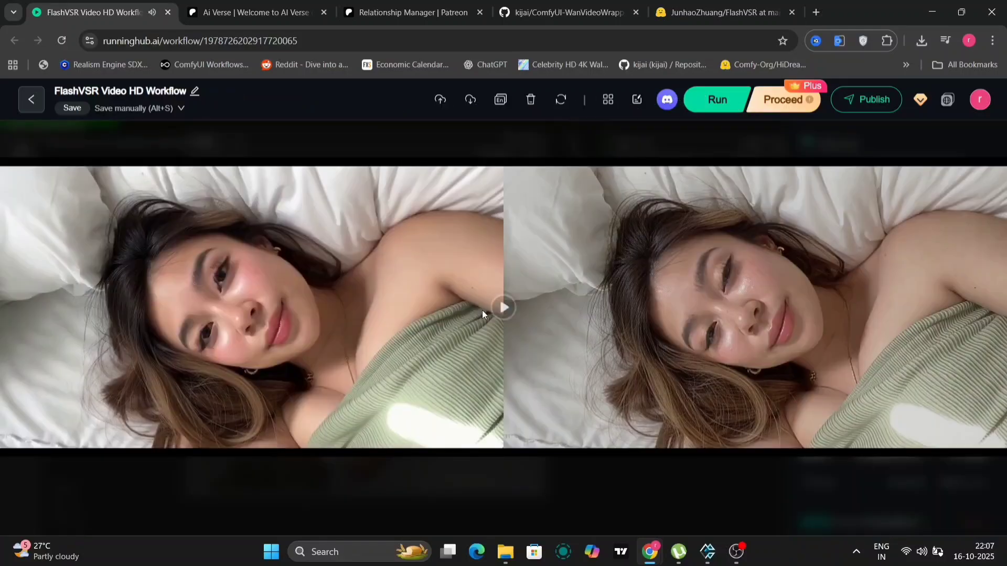
# Play the original-versus-upscaled bedroom comparisons for both women's clips
pyautogui.click(504, 307)
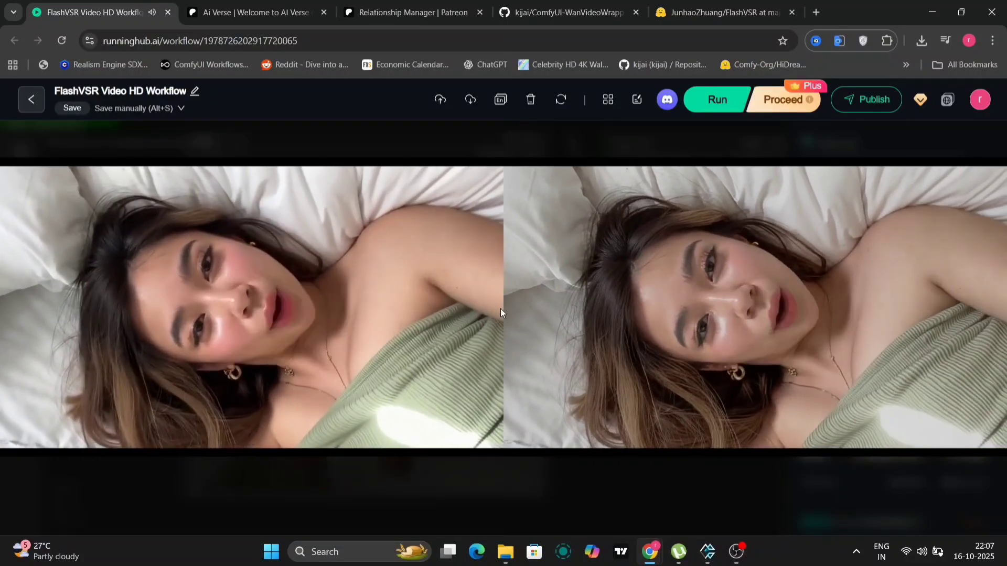
pyautogui.click(716, 100)
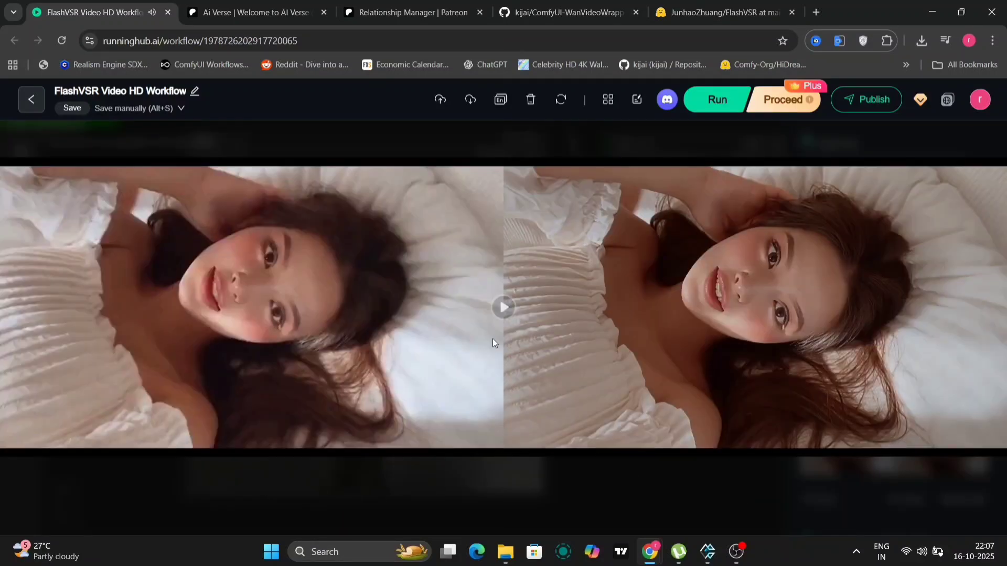
pyautogui.click(504, 307)
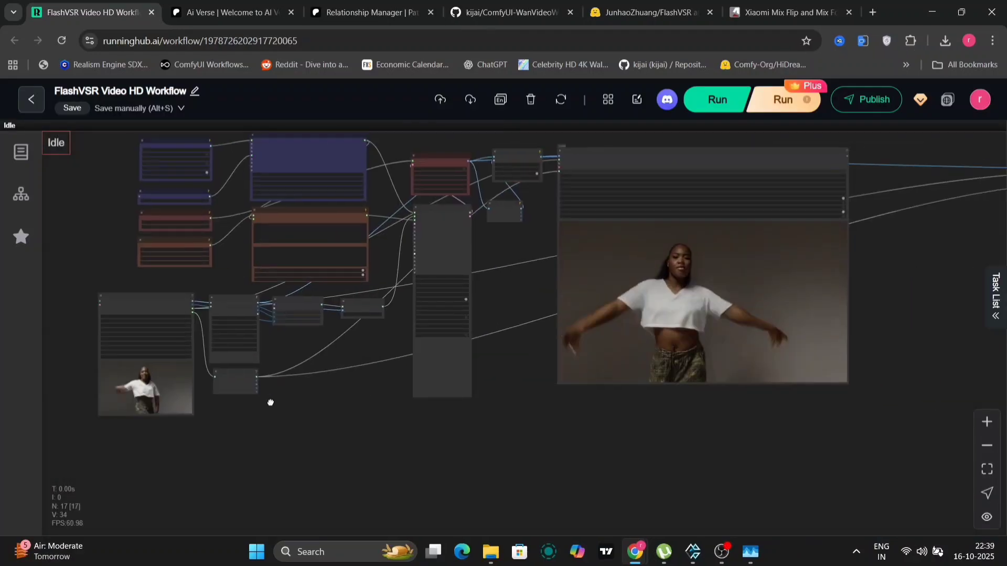
# Scroll up the workflow to the Load Video and prompt nodes for the clapping clip
pyautogui.scroll(3)
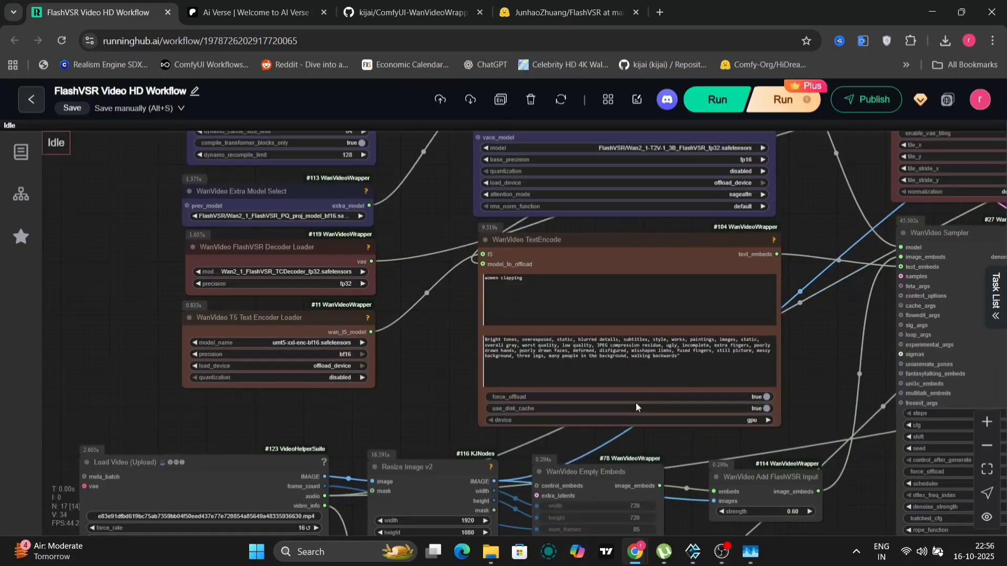
pyautogui.scroll(3)
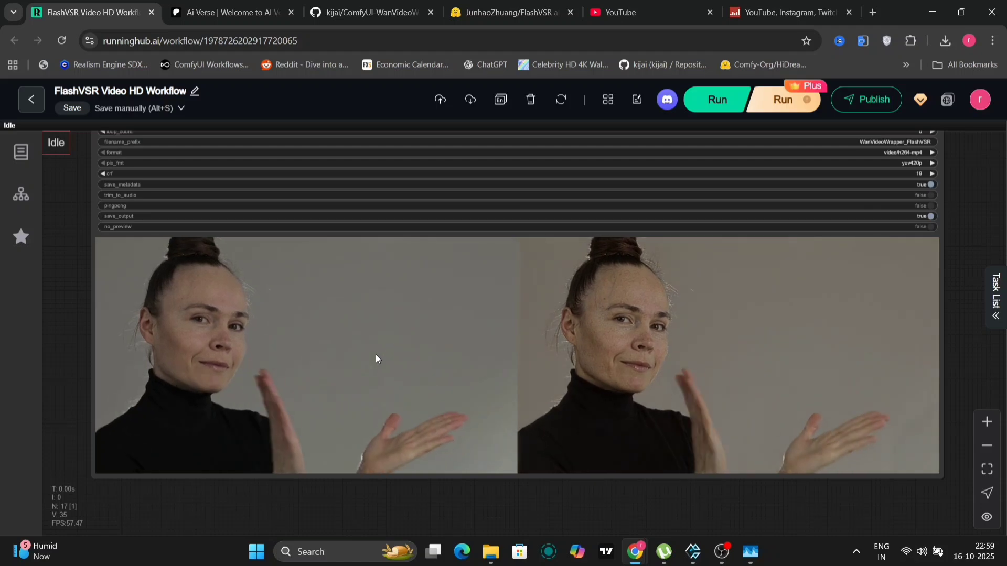
# Play the clapping woman's side-by-side comparison video
pyautogui.click(945, 41)
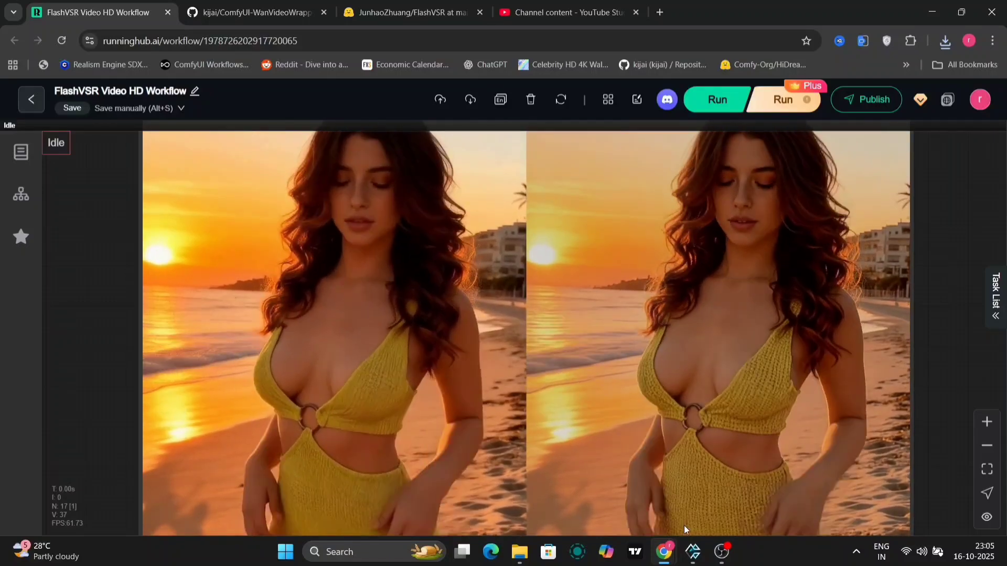
# Run the workflow on the red bikini clip to get its original-versus-upscaled comparison
pyautogui.scroll(-3)
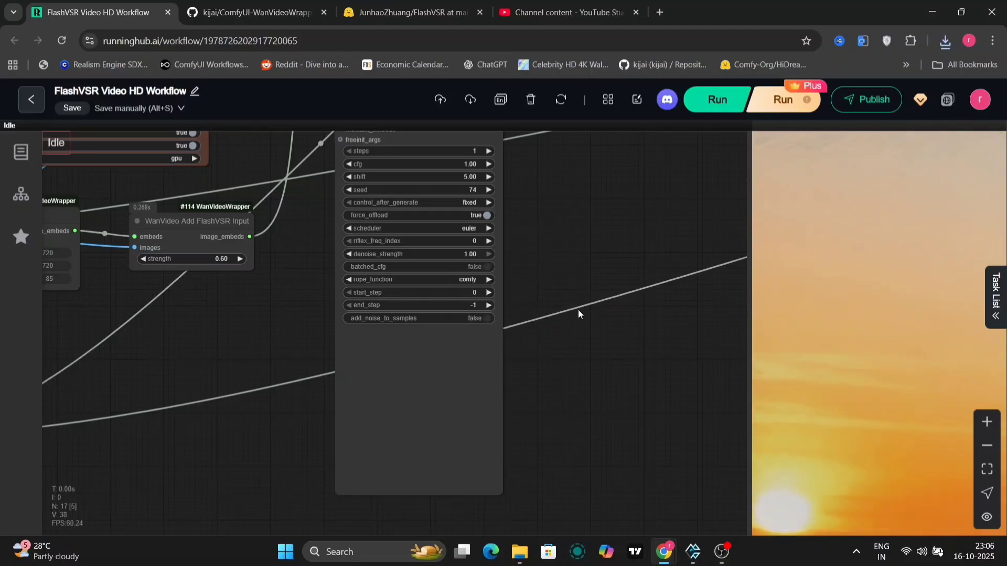
pyautogui.click(717, 98)
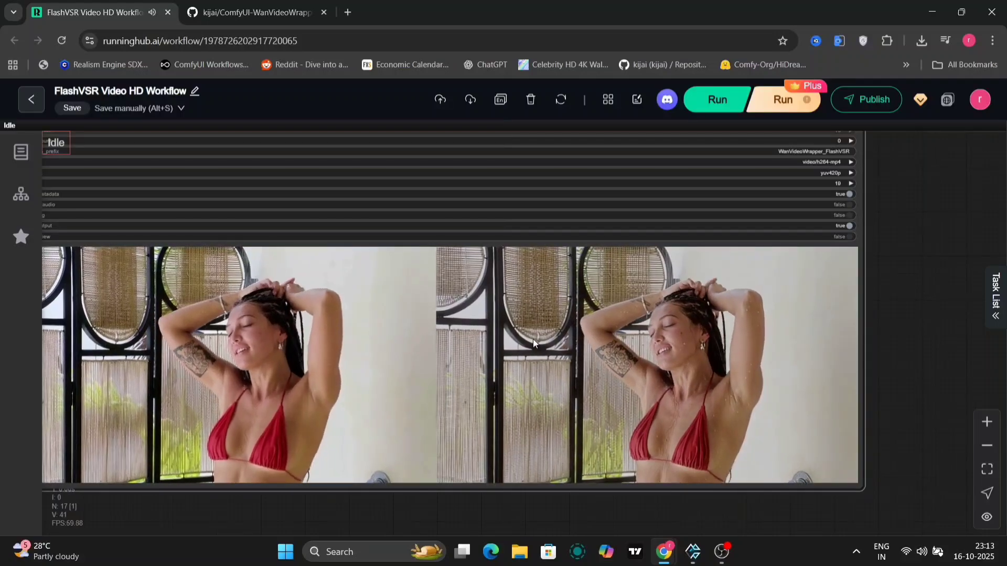
# Bring up the Video Combine node's context menu offering Save preview for the comparison
pyautogui.rightClick(533, 344)
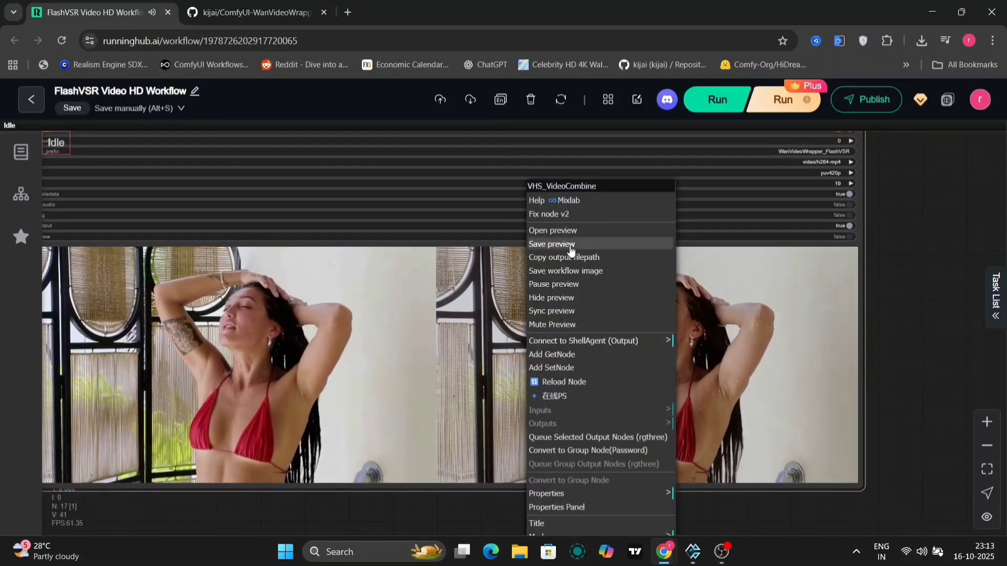